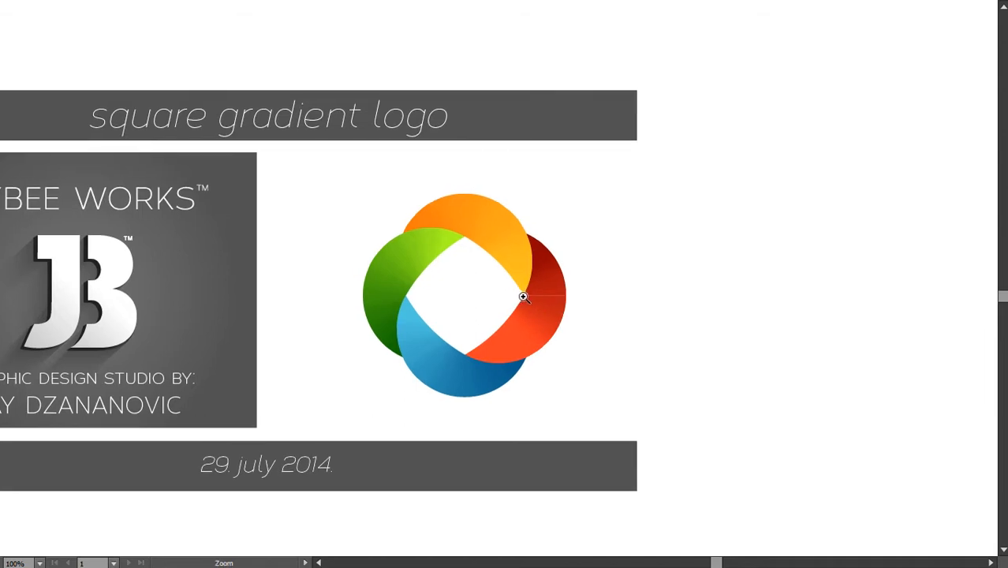
pyautogui.moveTo(563, 301)
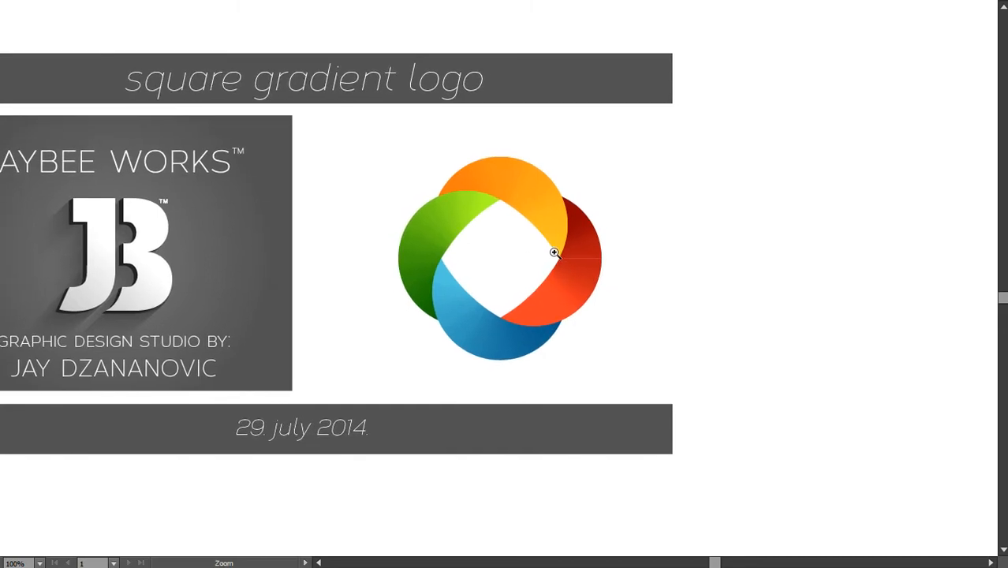
pyautogui.moveTo(404, 356)
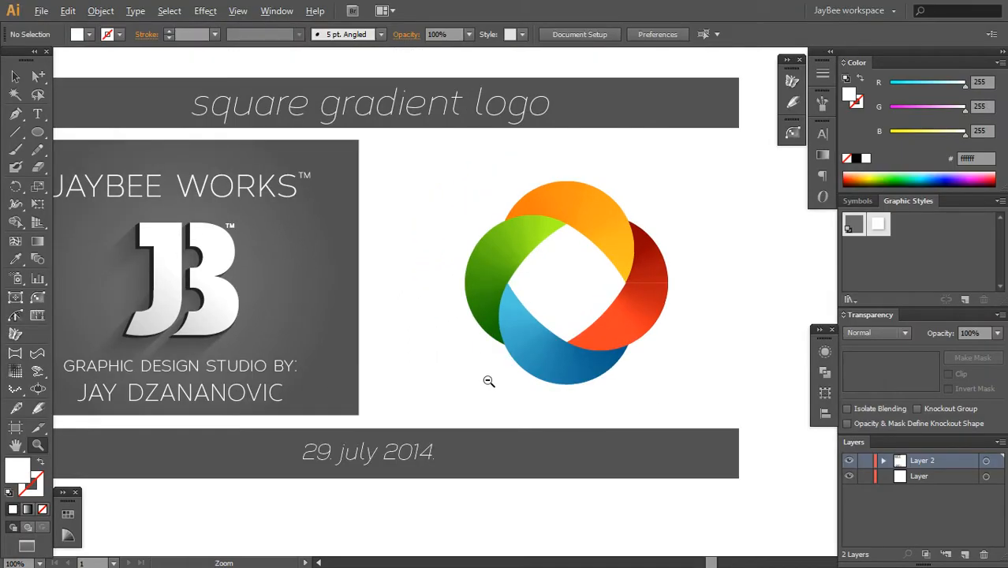
# Zoom out to blank canvas and draw one white circle with no stroke.
pyautogui.click(489, 382)
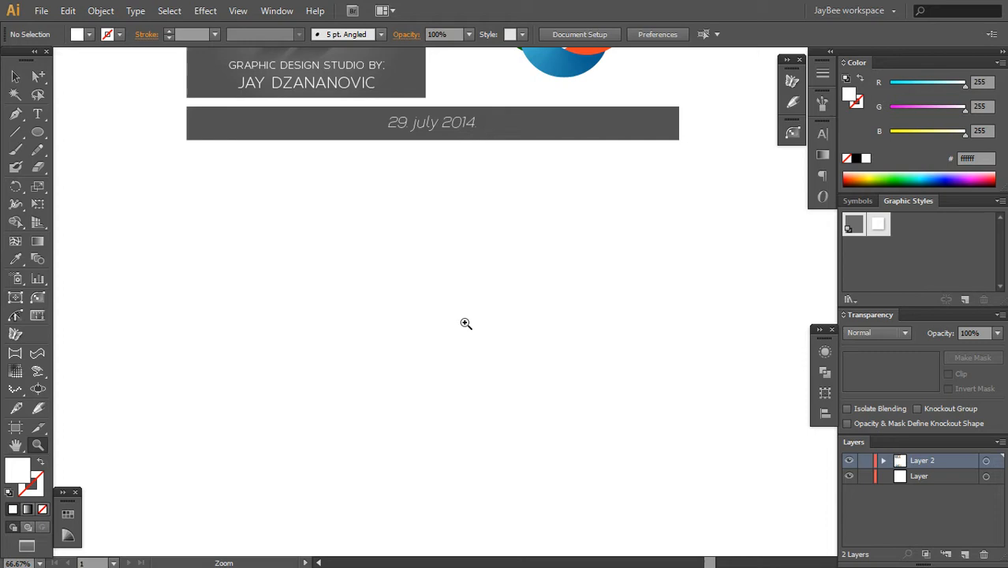
pyautogui.click(37, 132)
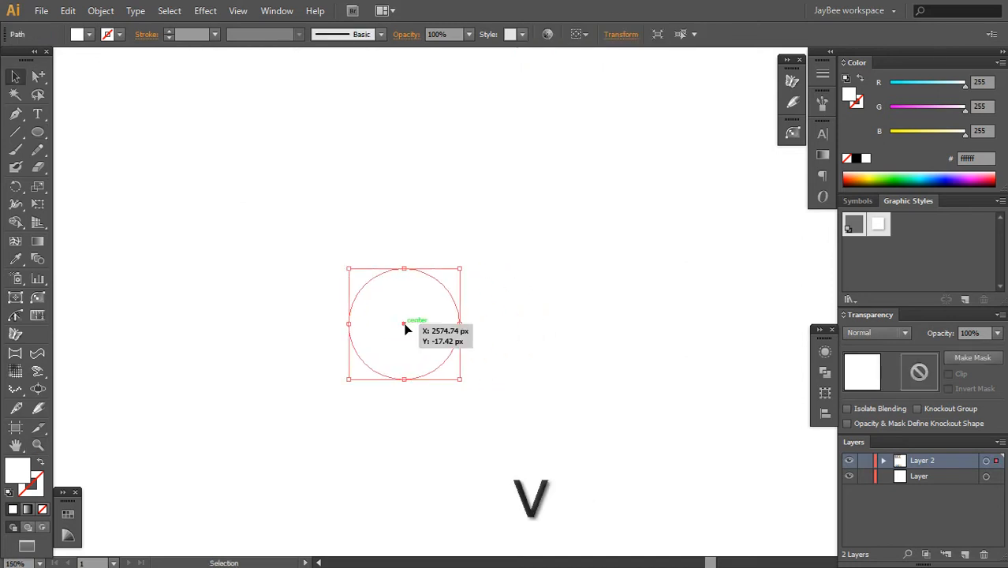
pyautogui.press('space')
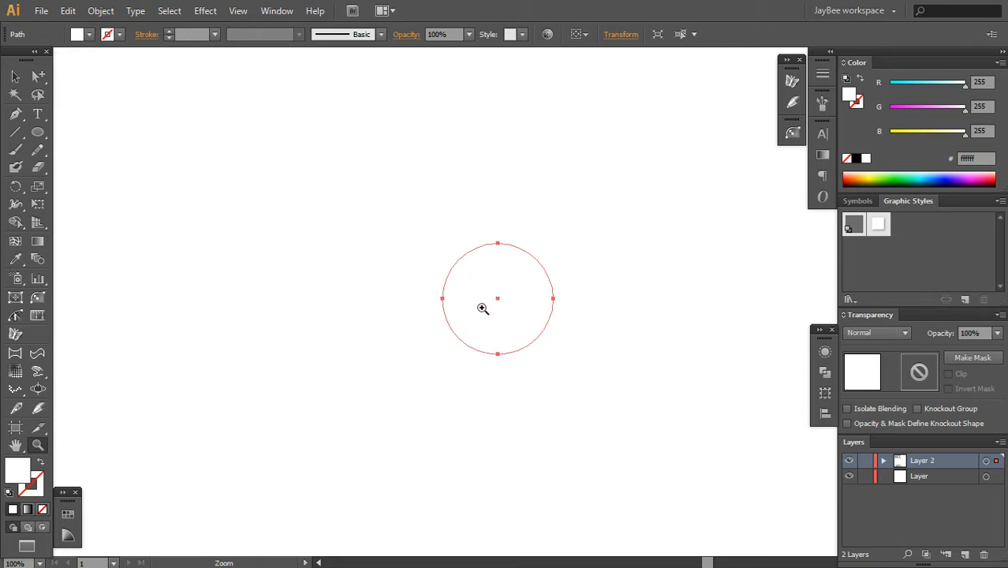
pyautogui.press('space')
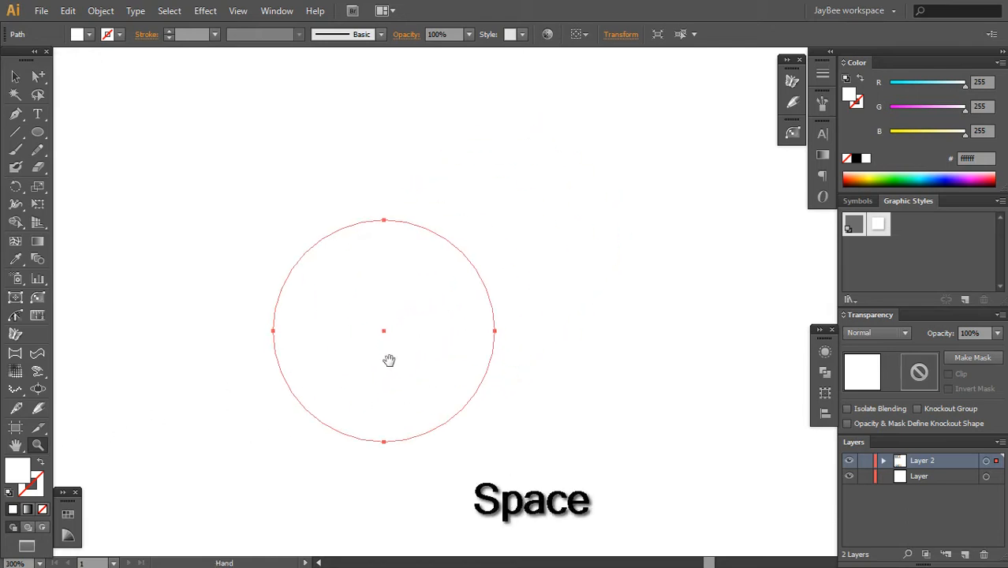
pyautogui.press('v')
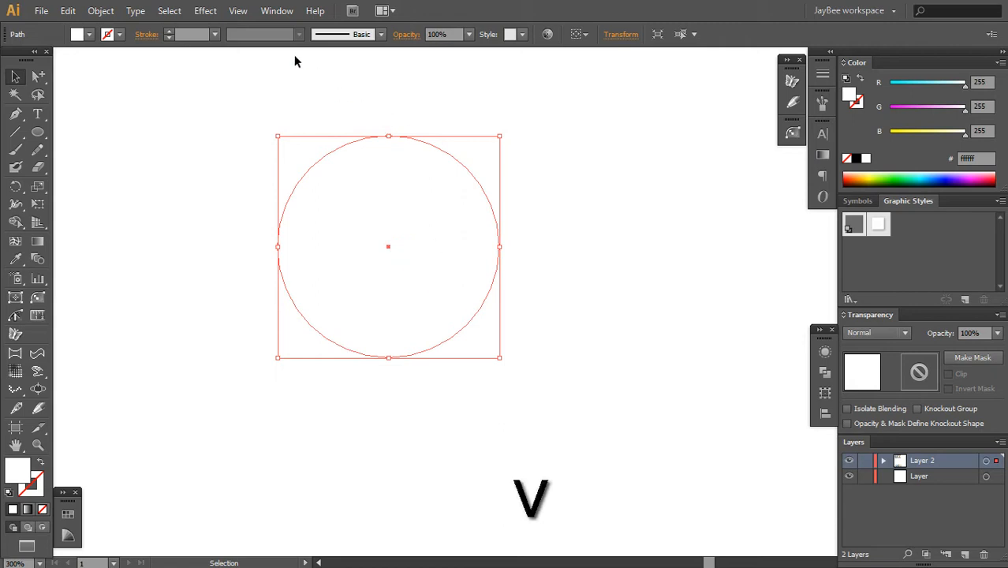
pyautogui.moveTo(388, 252)
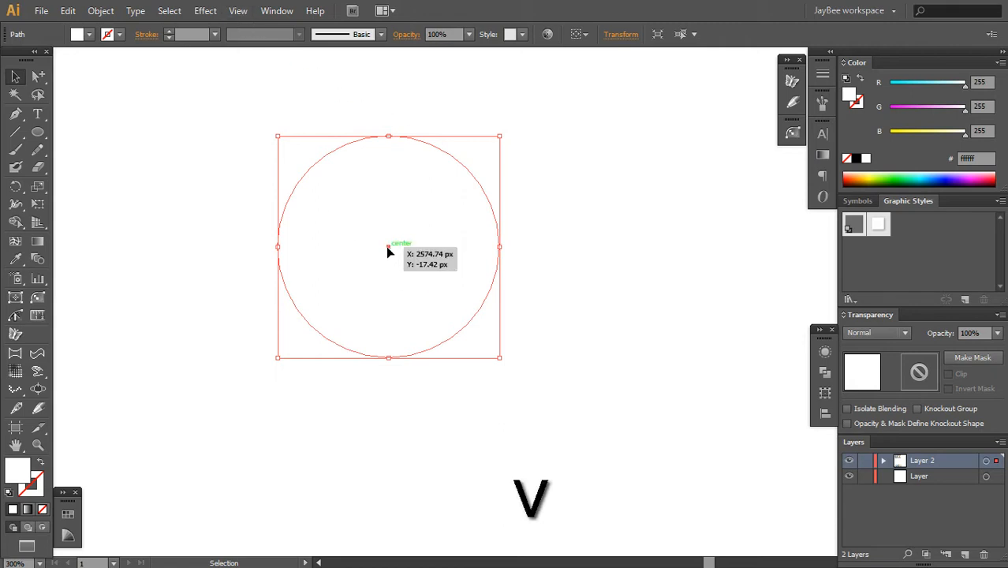
pyautogui.press('ctrl+z')
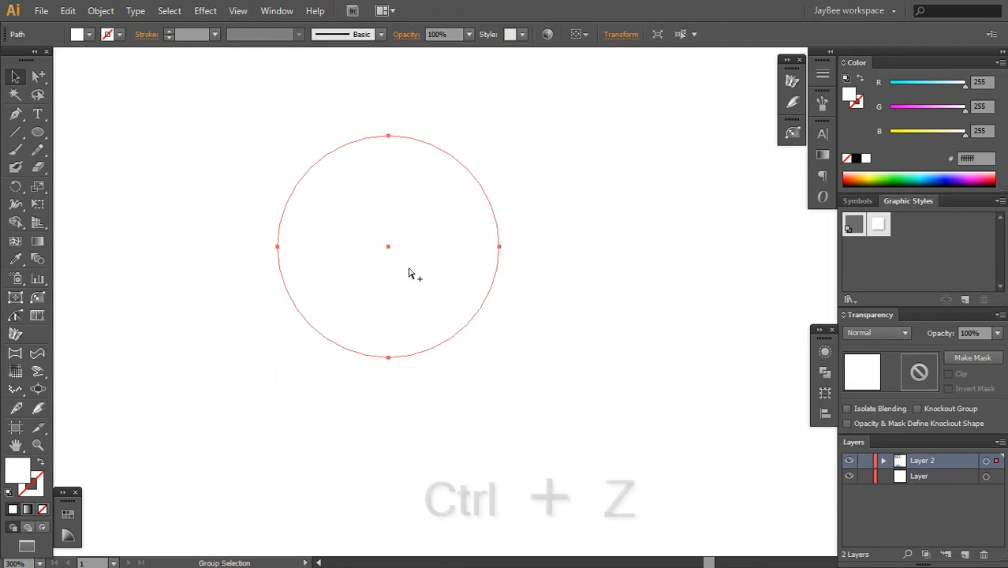
# Switch to Outline view and duplicate the circle into an overlapping two-by-two grid.
pyautogui.click(237, 10)
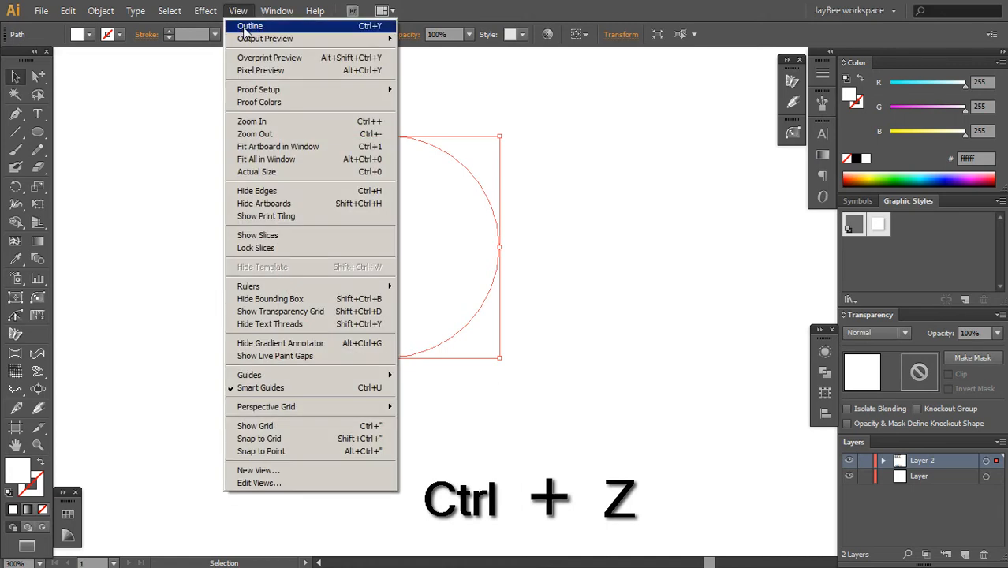
pyautogui.press('ctrl+z')
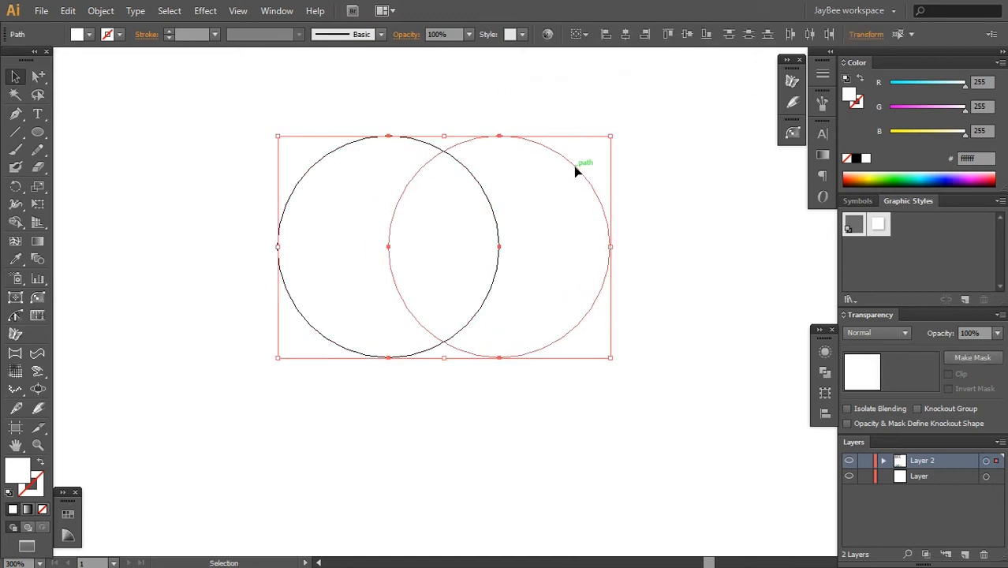
pyautogui.moveTo(576, 170); pyautogui.dragTo(576, 237)
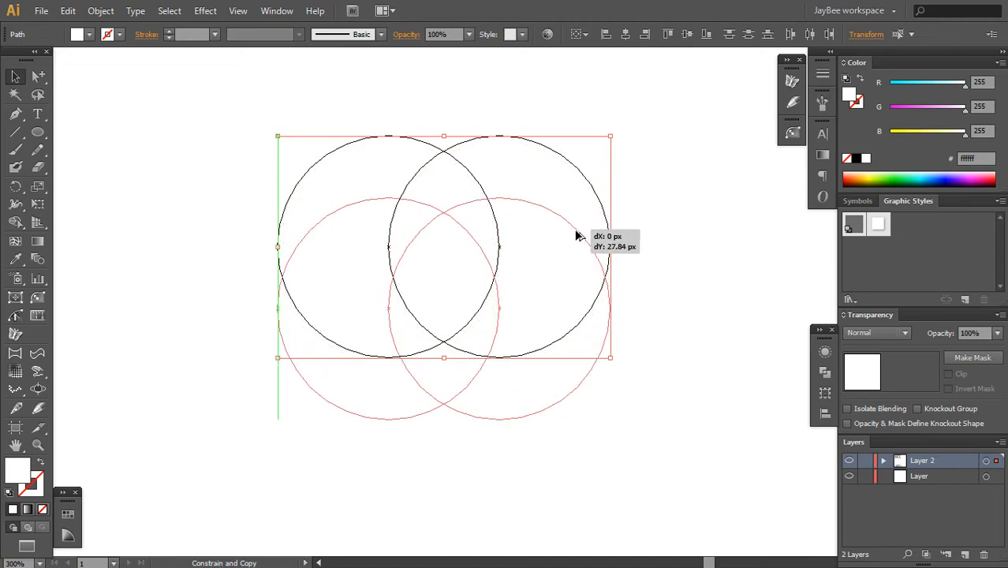
pyautogui.moveTo(576, 237); pyautogui.dragTo(568, 394)
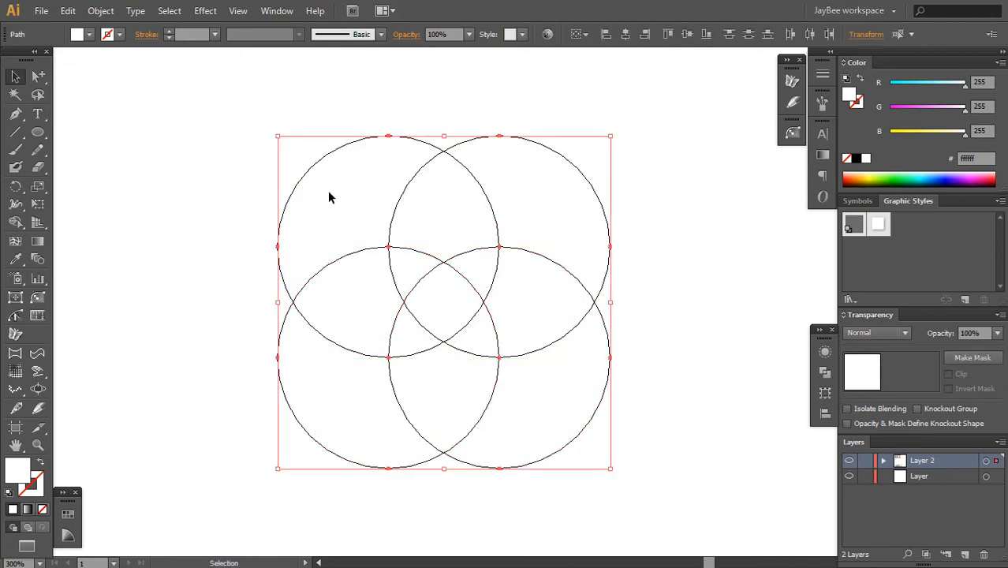
pyautogui.press('shift+m')
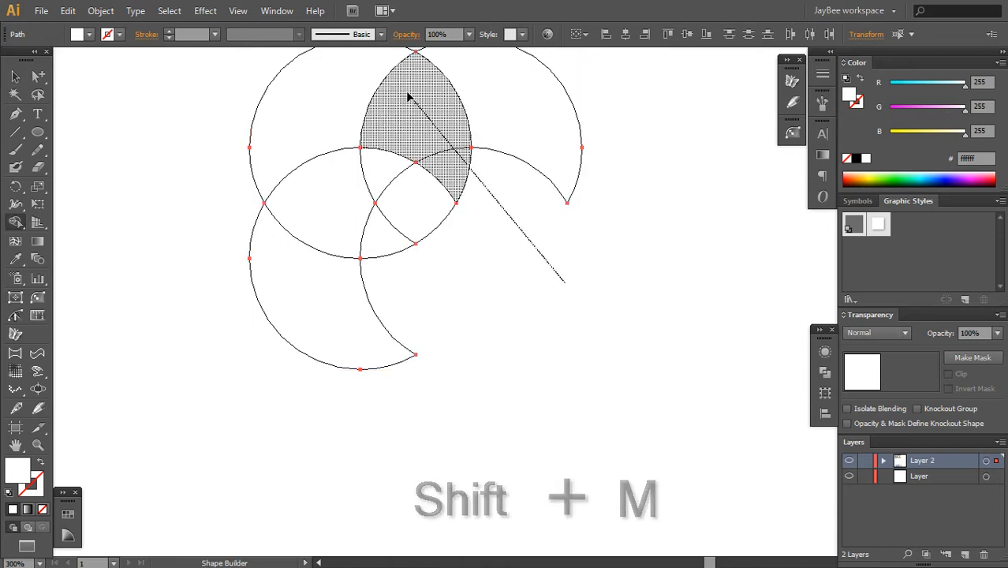
# Remove every outer region with Shape Builder, keeping only the central curved diamond.
pyautogui.press('space')
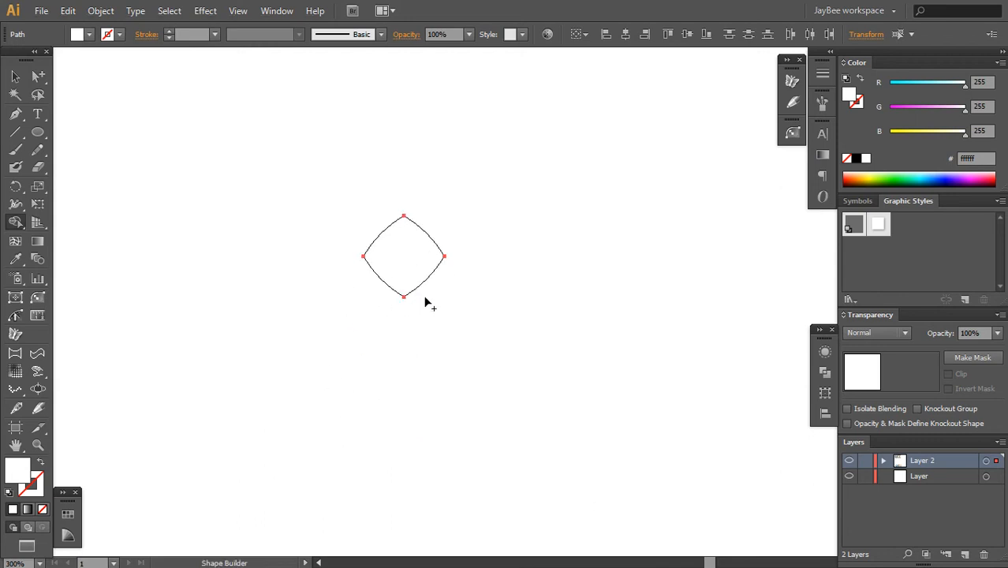
pyautogui.press('z')
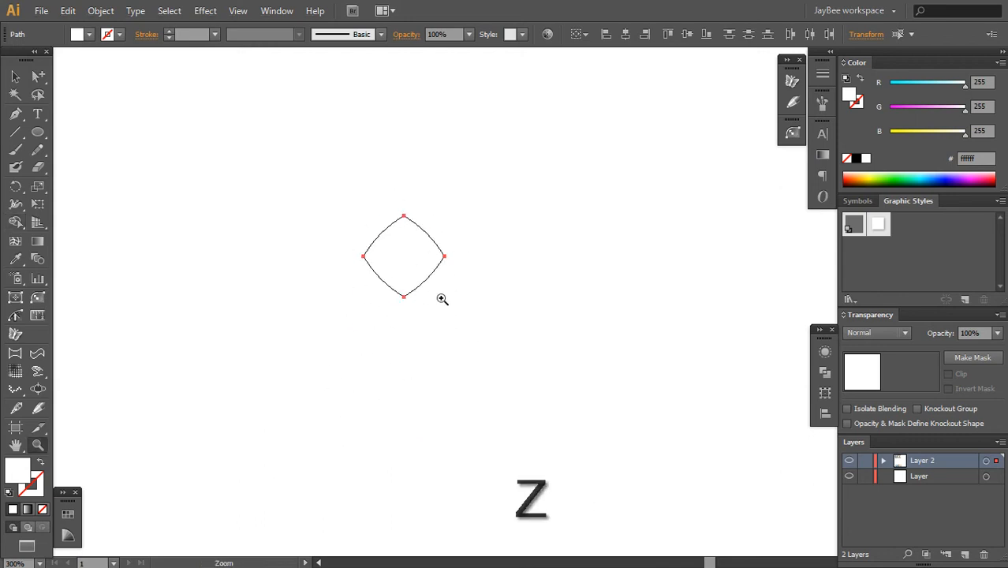
pyautogui.press('shift+a')
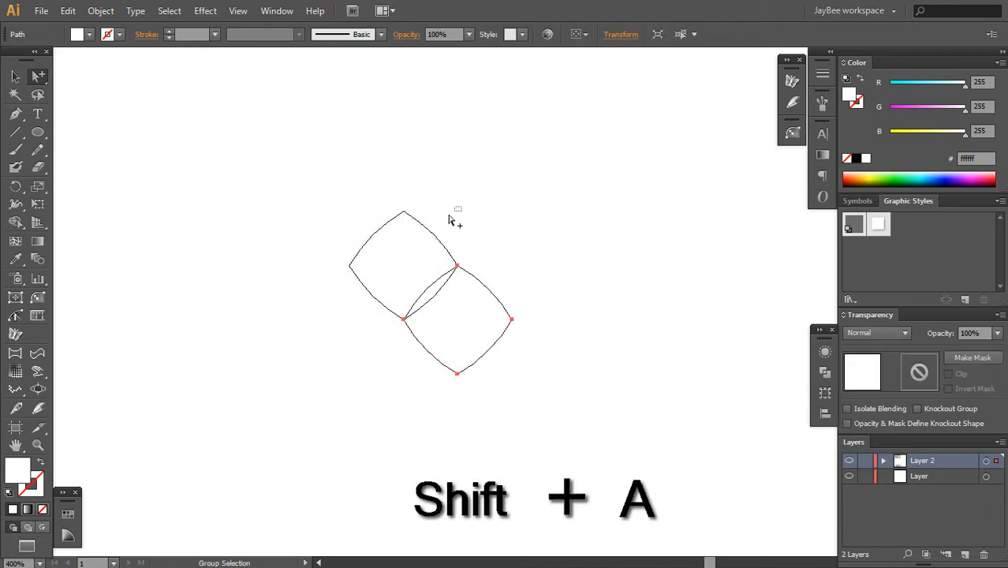
pyautogui.press('Delete')
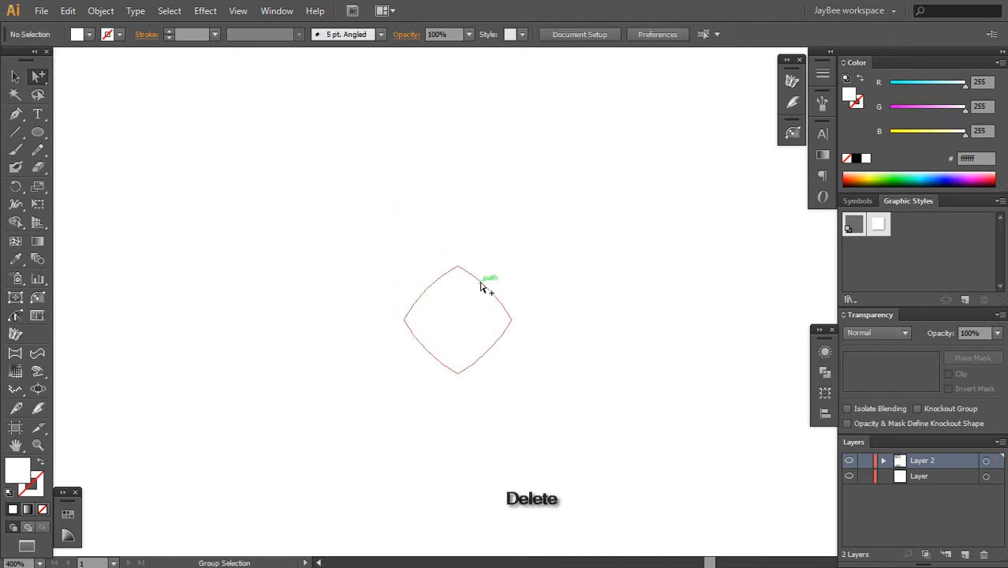
pyautogui.press('z')
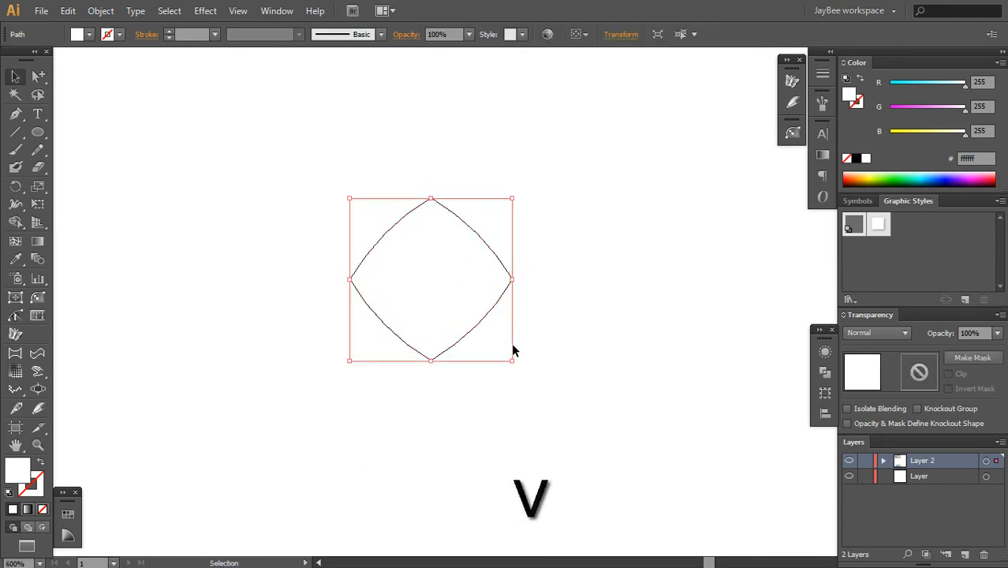
# Place circle copies left, top and bottom of the diamond, undoing misplaced copies.
pyautogui.click(37, 132)
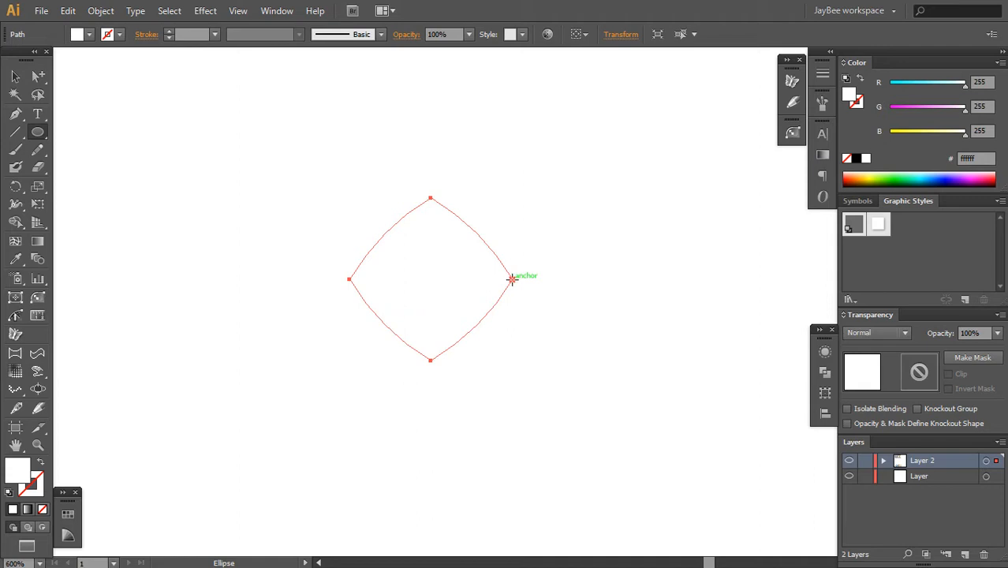
pyautogui.moveTo(511, 281)
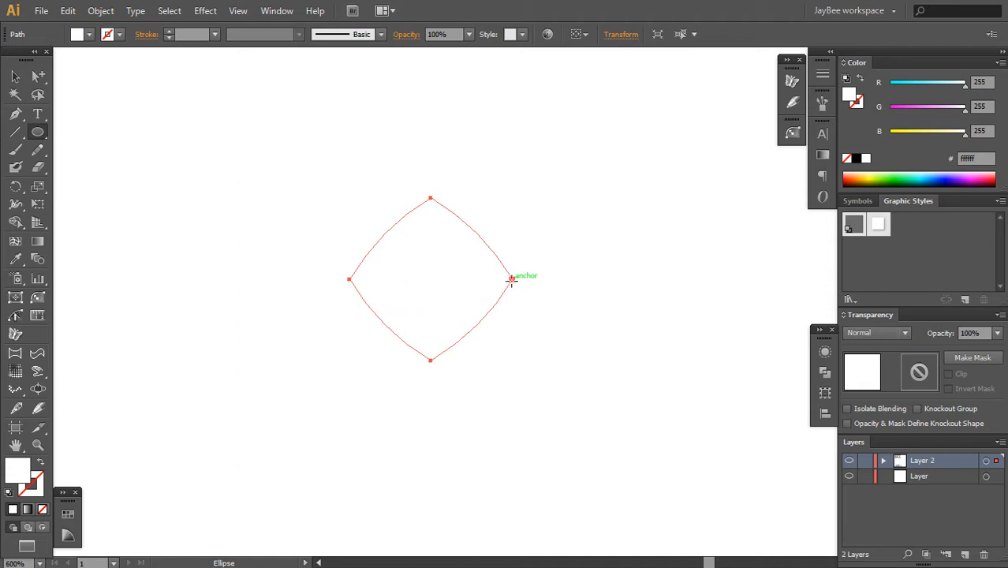
pyautogui.moveTo(511, 280)
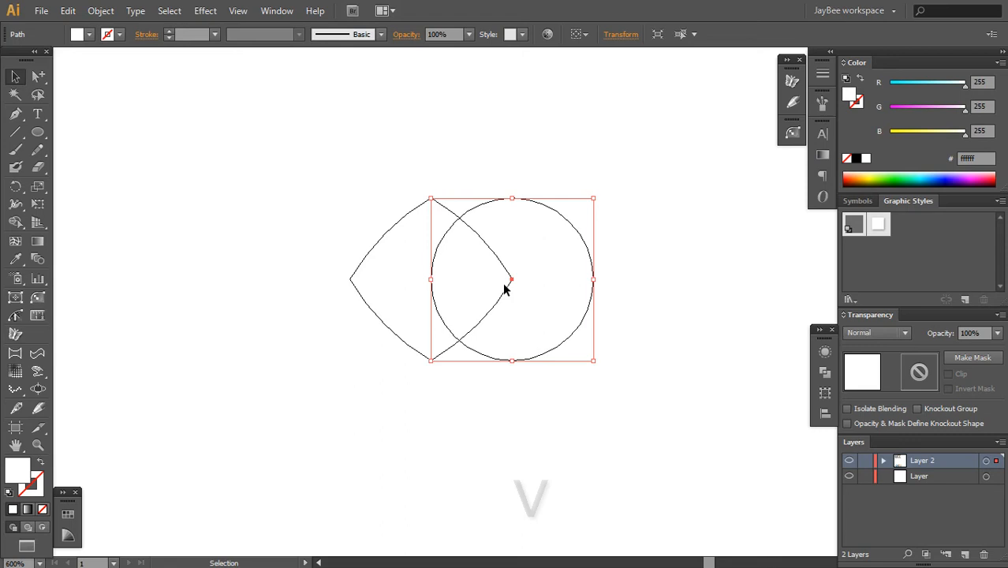
pyautogui.moveTo(512, 281); pyautogui.dragTo(416, 282)
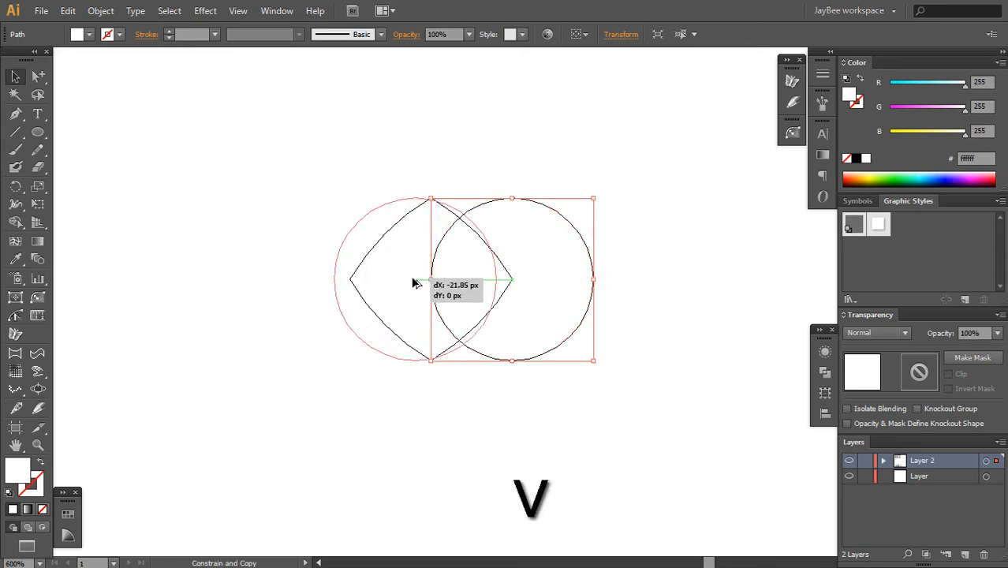
pyautogui.moveTo(414, 282); pyautogui.dragTo(354, 283)
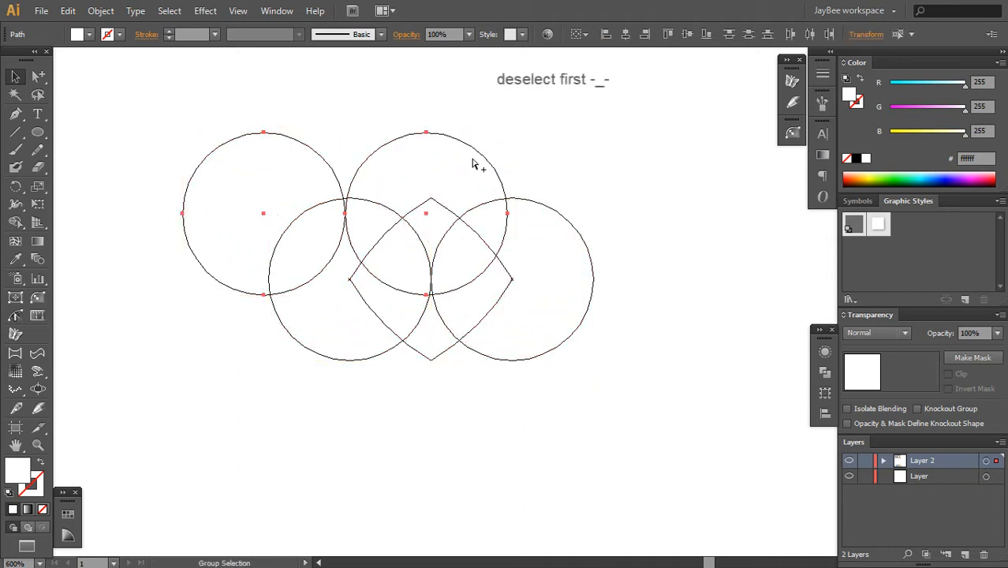
pyautogui.press('ctrl+z')
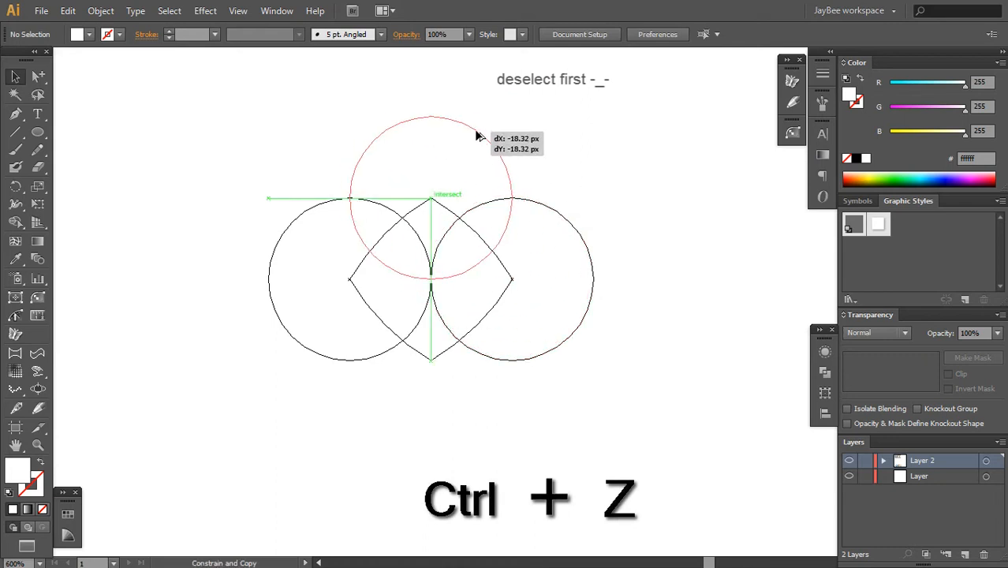
pyautogui.press('ctrl+z')
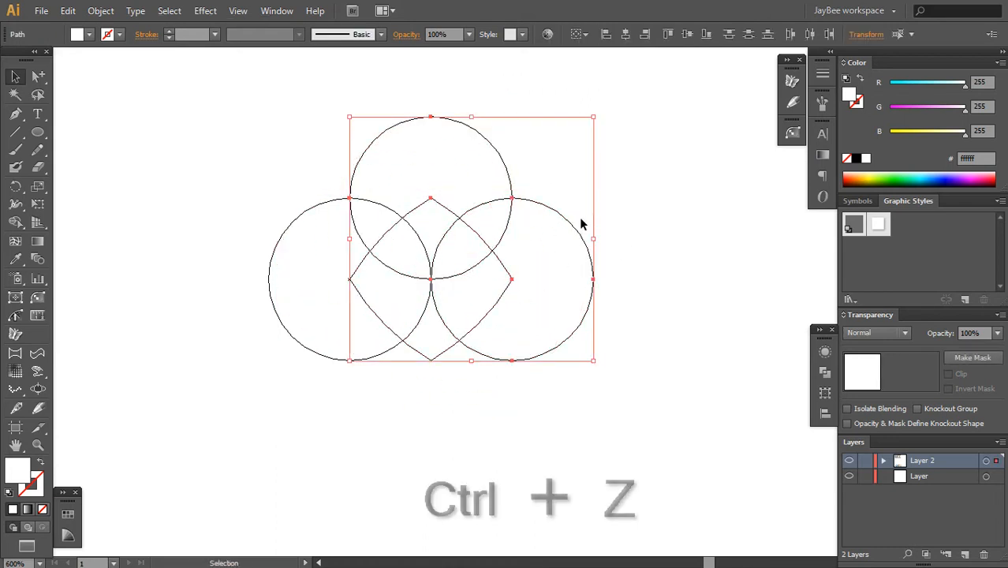
pyautogui.press('ctrl+z')
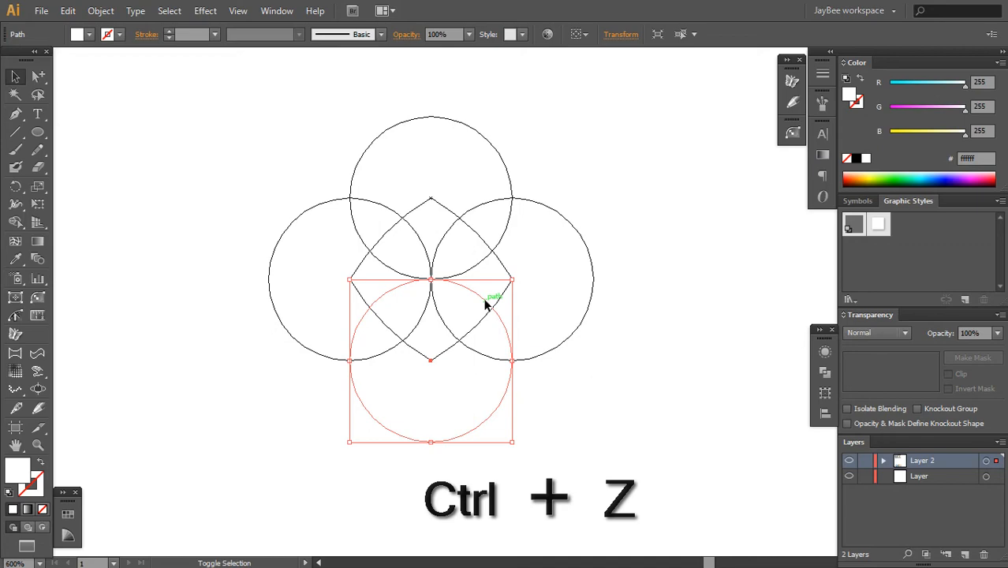
pyautogui.press('ctrl+z')
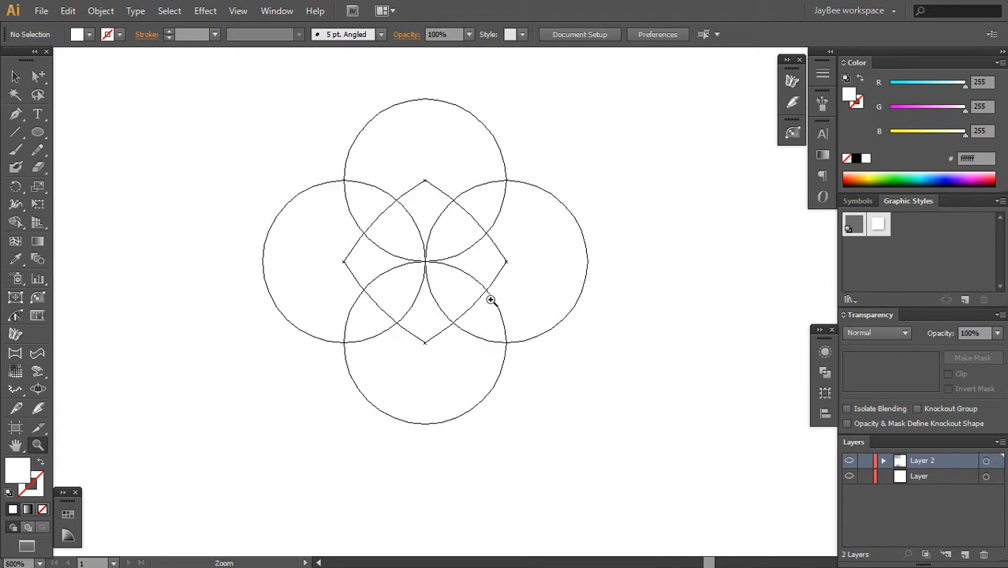
# Fill the diamond grey and give the circles 40 px black-to-white gradient strokes.
pyautogui.press('shift+a')
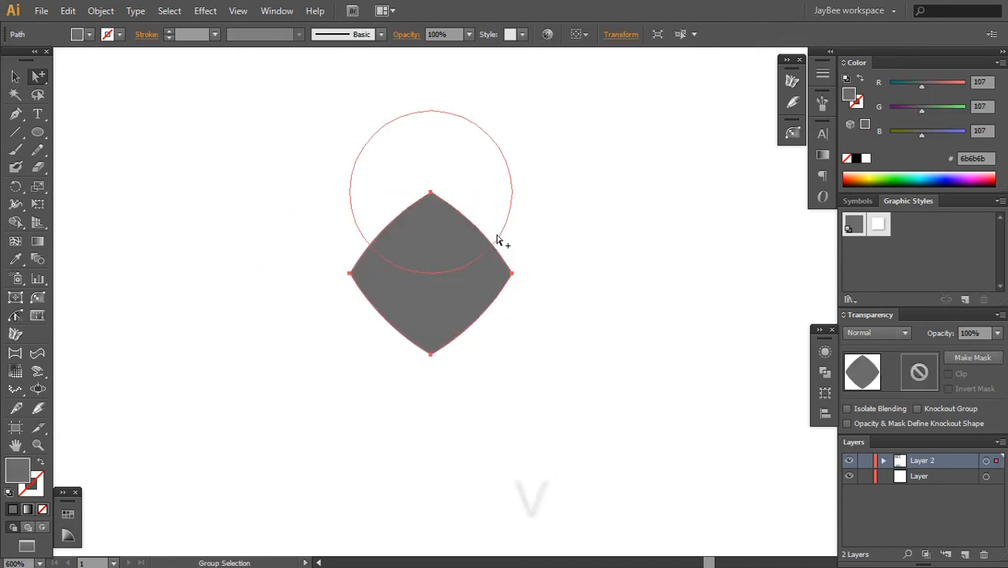
pyautogui.press('shift+a')
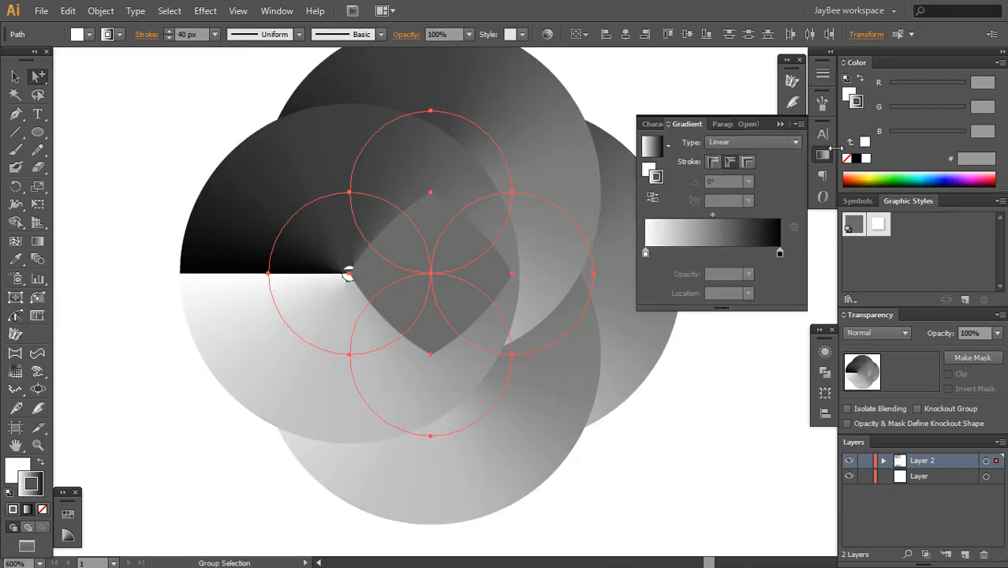
# Select the central diamond on its own and set its fill to white.
pyautogui.press('shift+a')
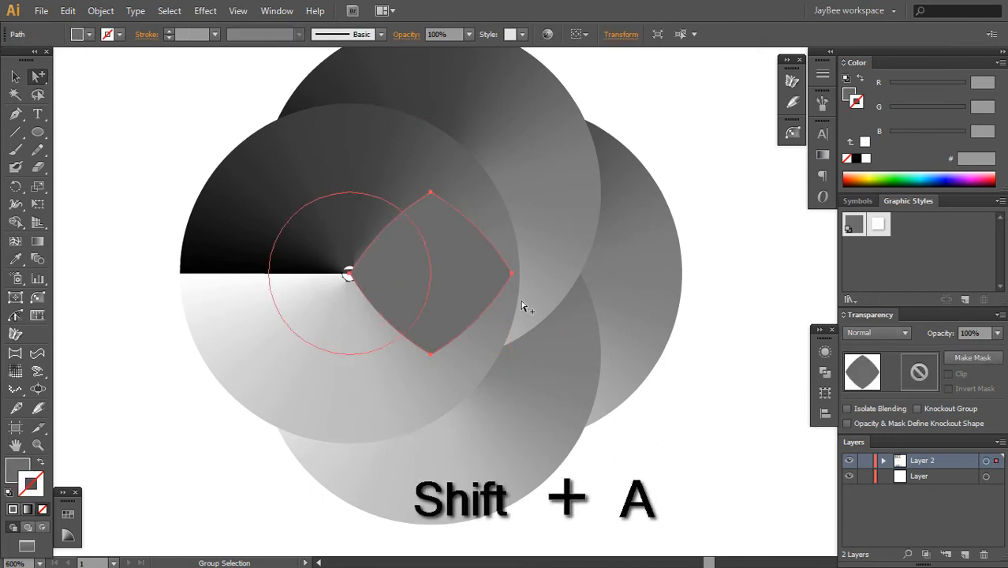
pyautogui.press('s')
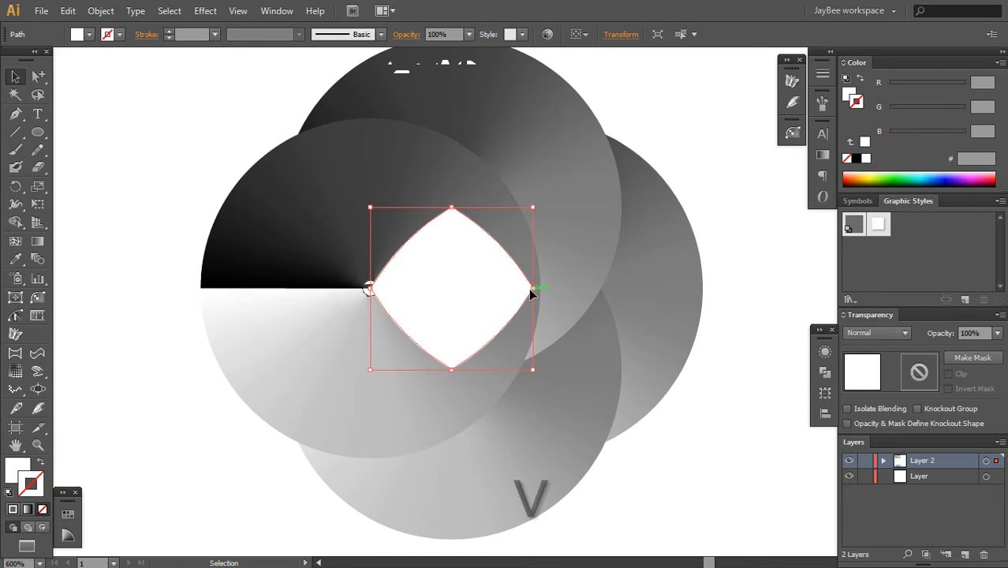
pyautogui.moveTo(532, 290); pyautogui.dragTo(600, 293)
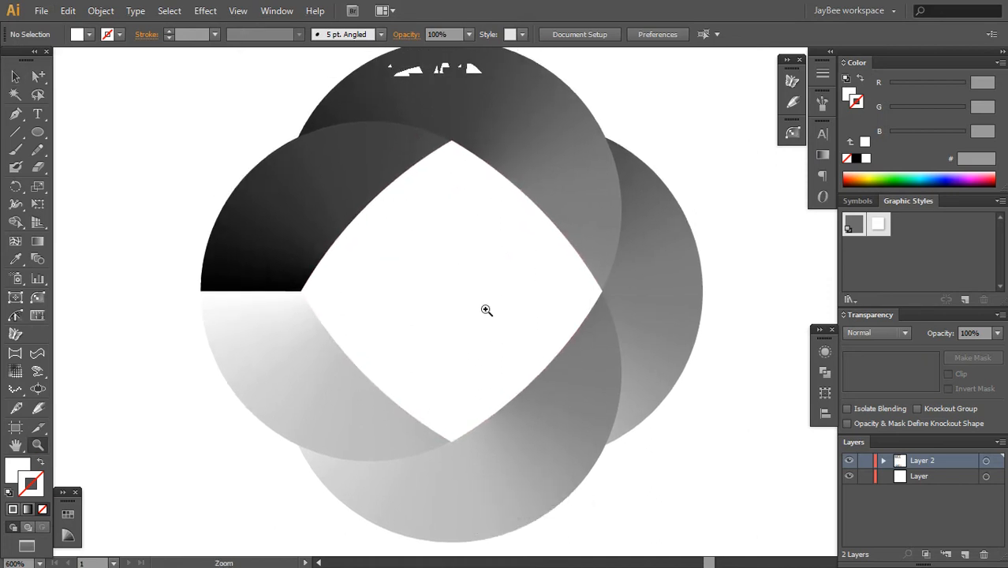
# Scale up the white diamond and re-angle each circle's stroke gradient.
pyautogui.moveTo(486, 310); pyautogui.dragTo(489, 285)
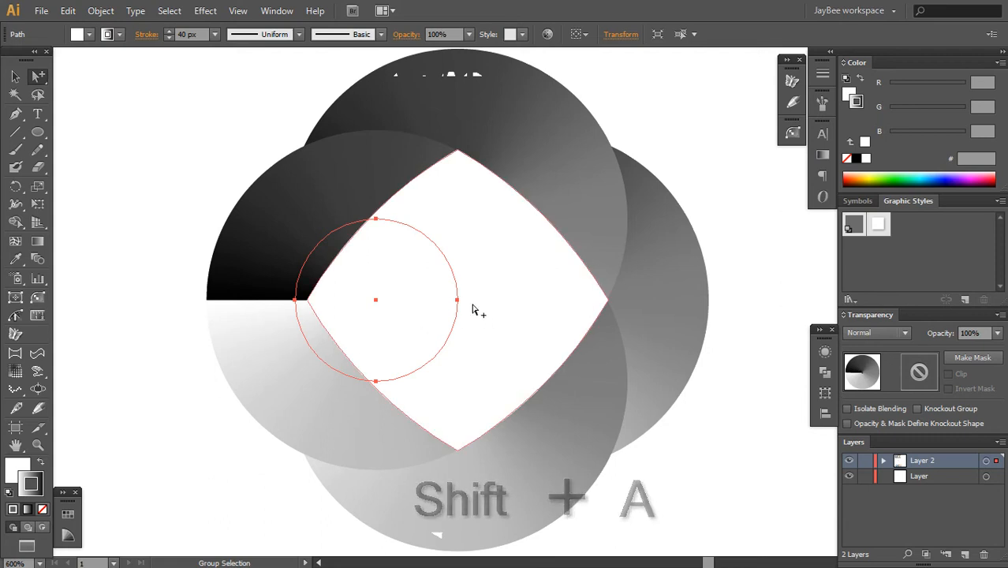
pyautogui.press('v')
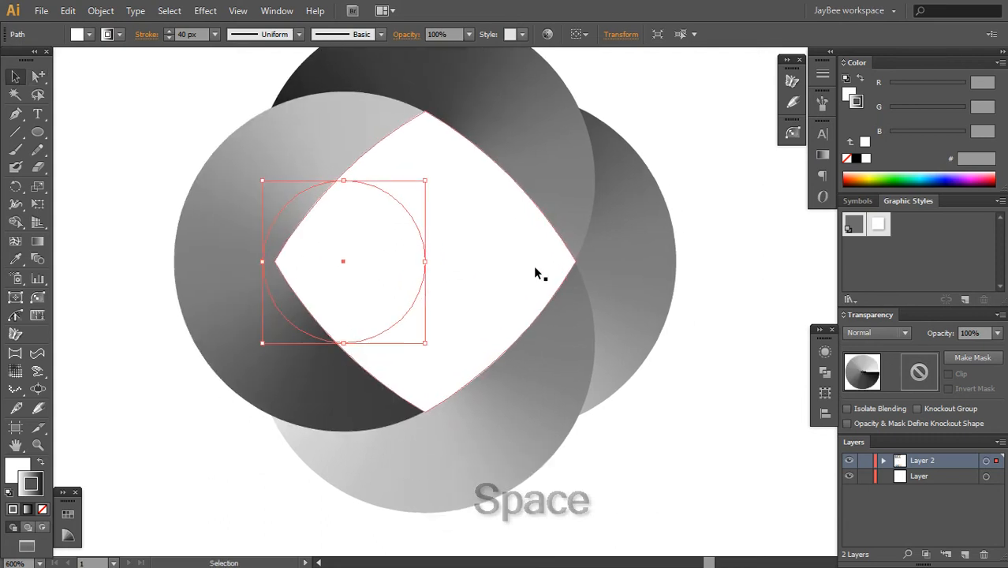
pyautogui.press('shift+a')
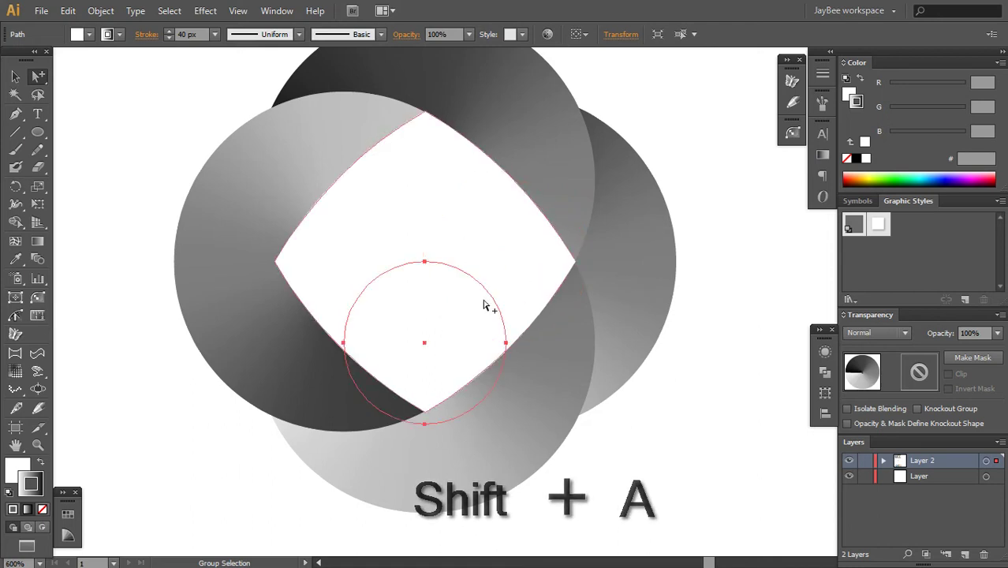
pyautogui.press('v')
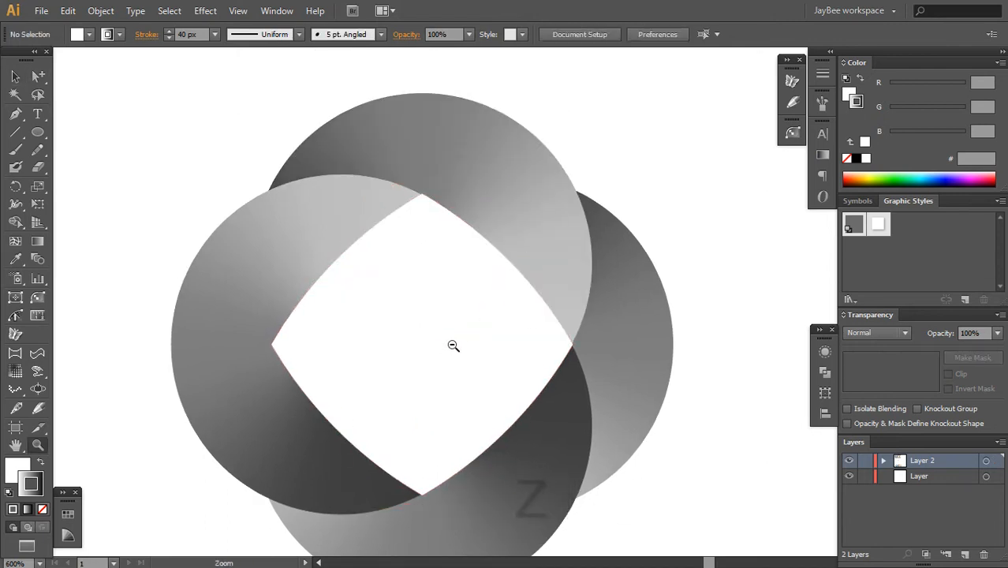
pyautogui.press('v')
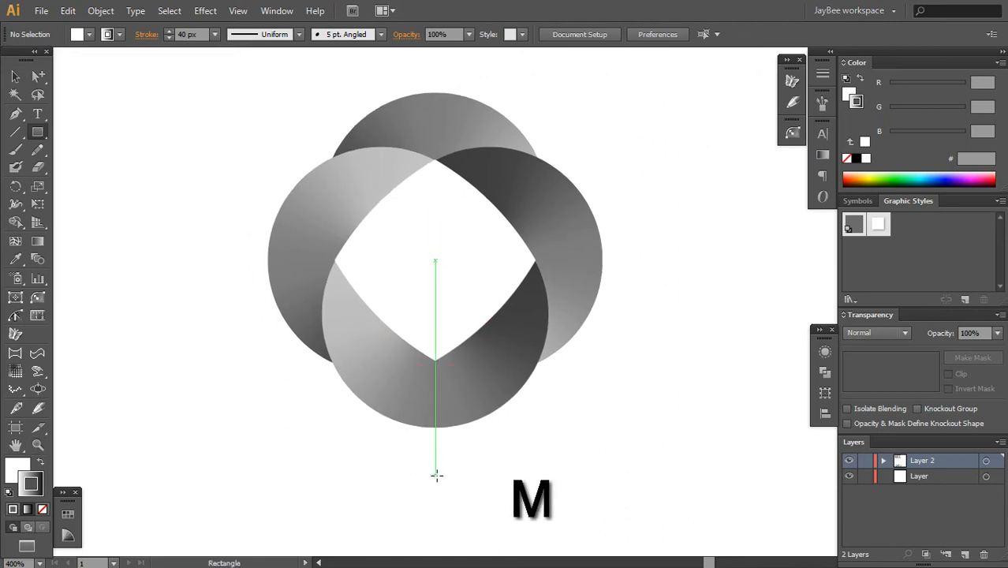
# Cut the bottom arc's overlapping piece and paste it behind the right arc.
pyautogui.moveTo(434, 165); pyautogui.dragTo(661, 471)
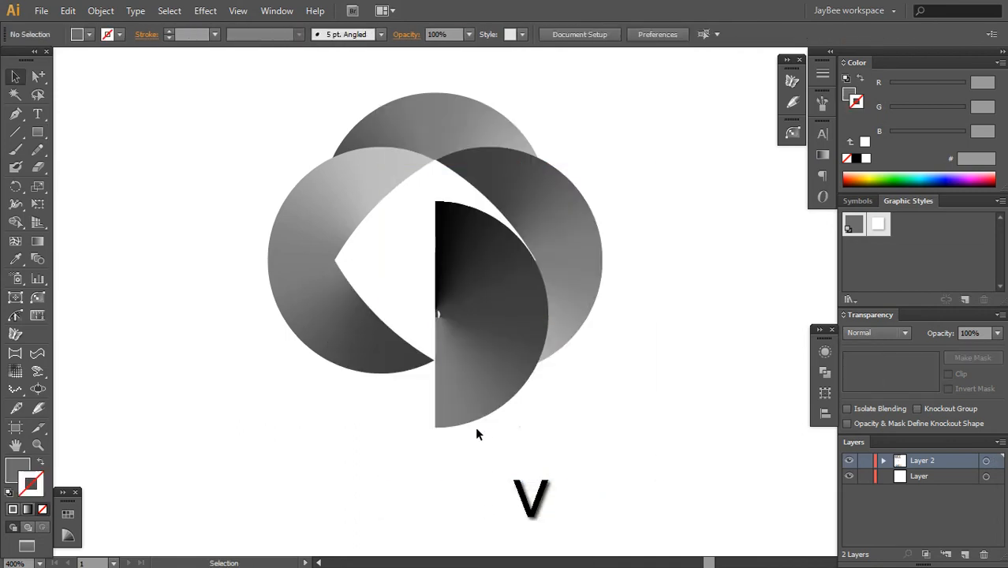
pyautogui.click(477, 434)
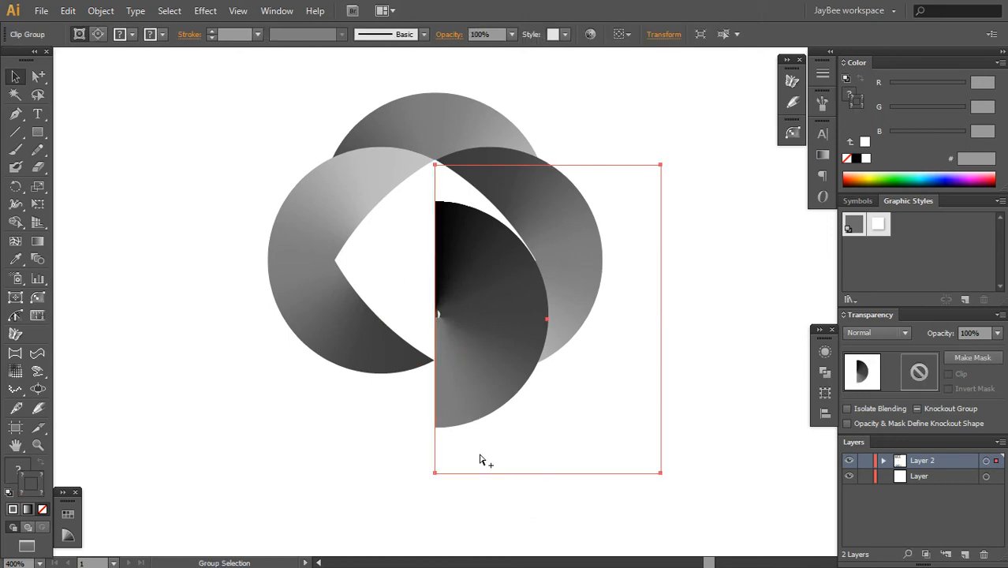
pyautogui.press('ctrl+f')
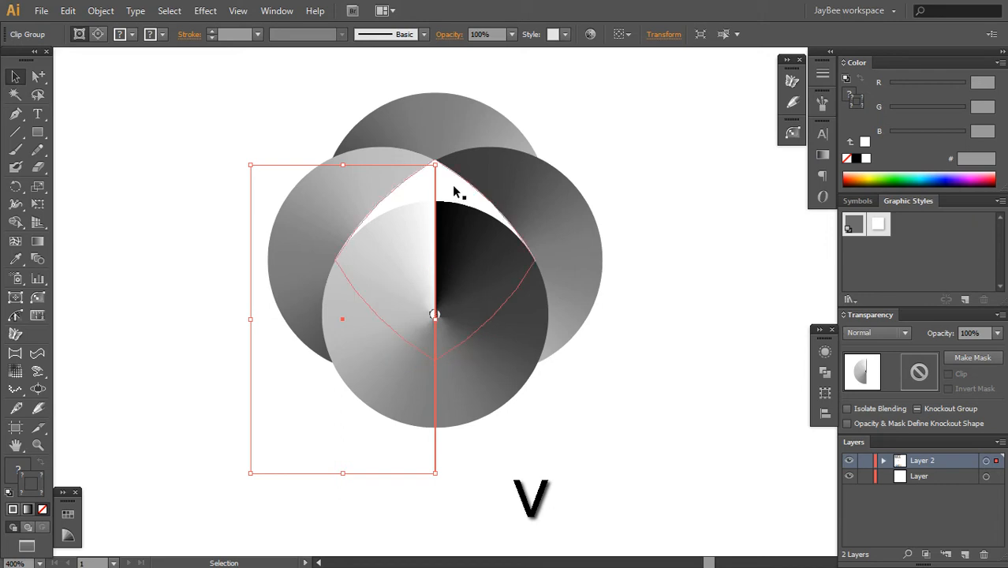
pyautogui.press('ctrl+c')
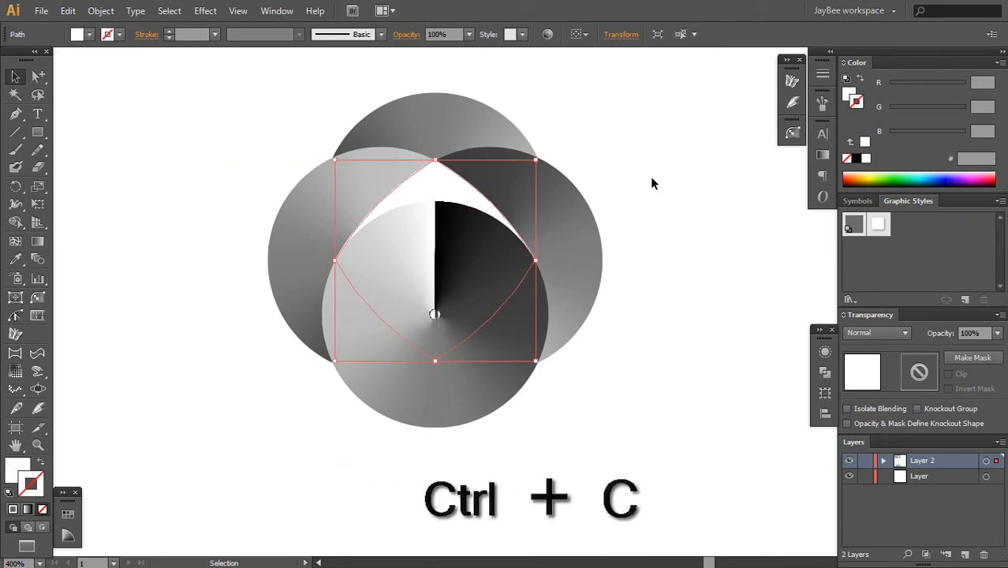
pyautogui.press('ctrl+x')
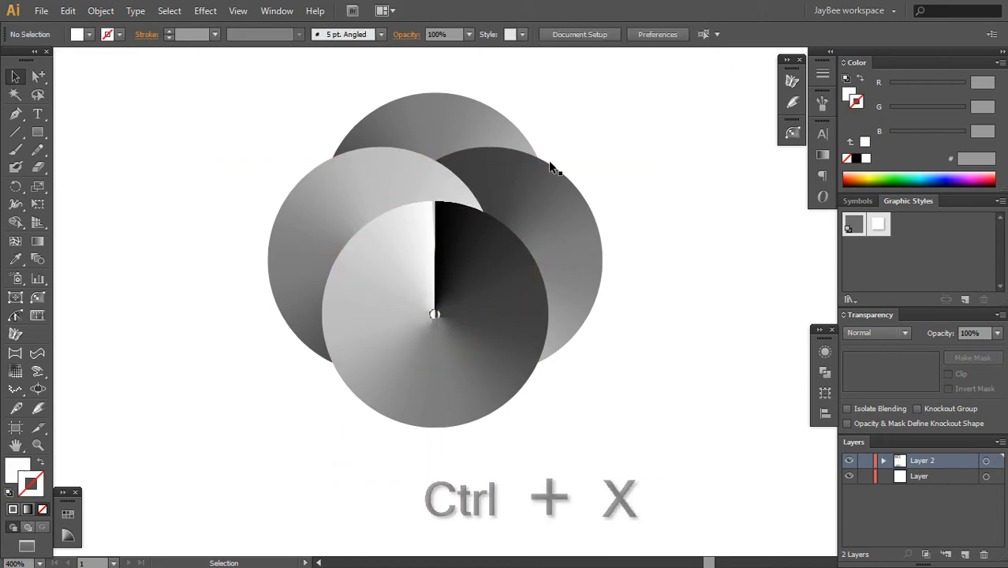
pyautogui.press('ctrl+f')
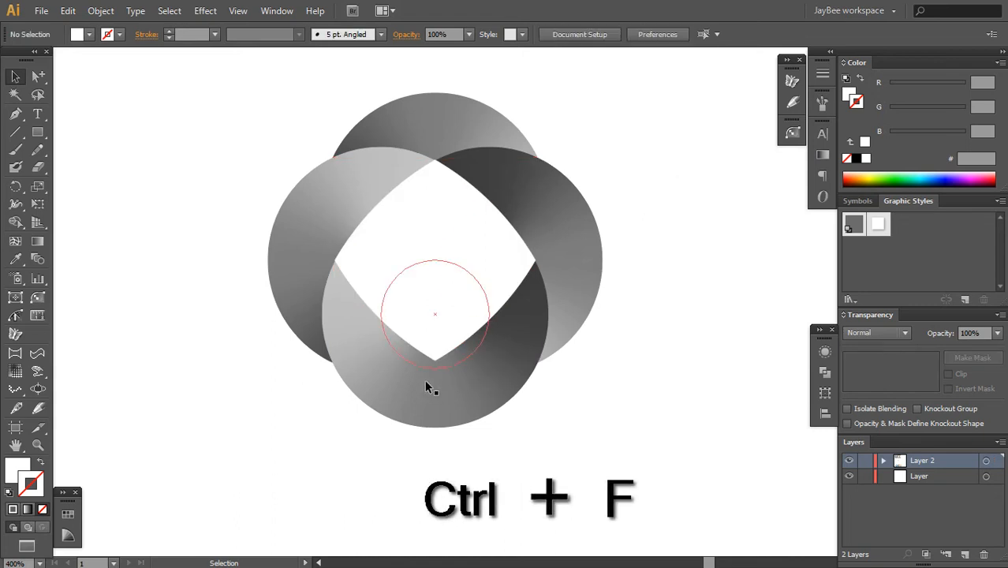
pyautogui.press('ctrl+x')
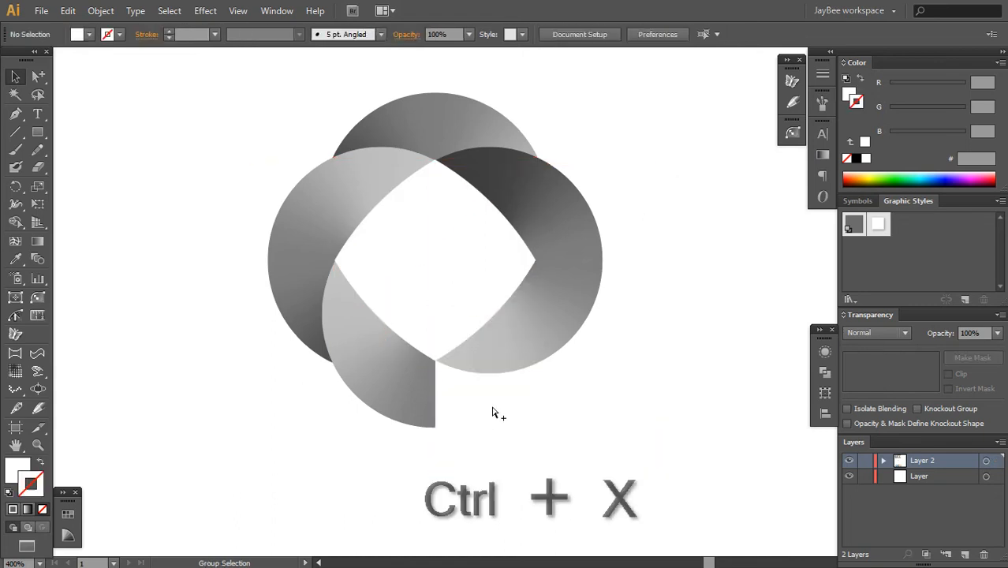
pyautogui.press('ctrl+x')
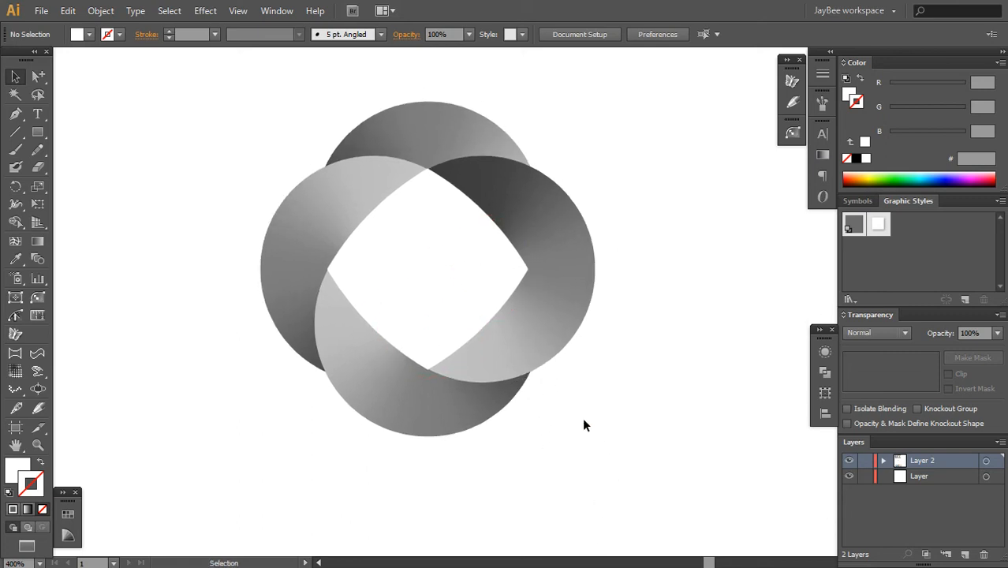
# Cut and paste behind the left and top arc pieces so all rings interweave.
pyautogui.click(505, 426)
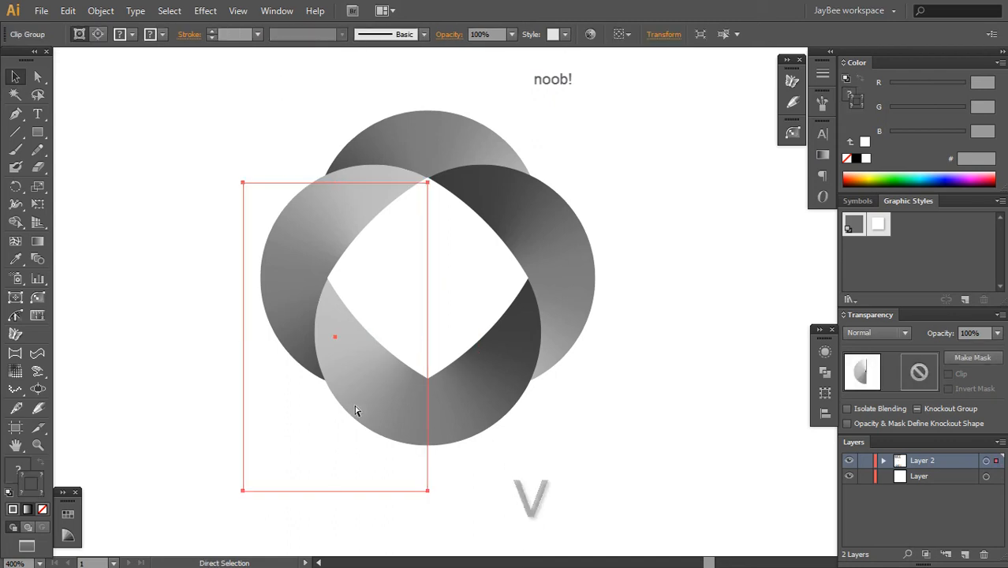
pyautogui.press('ctrl+b')
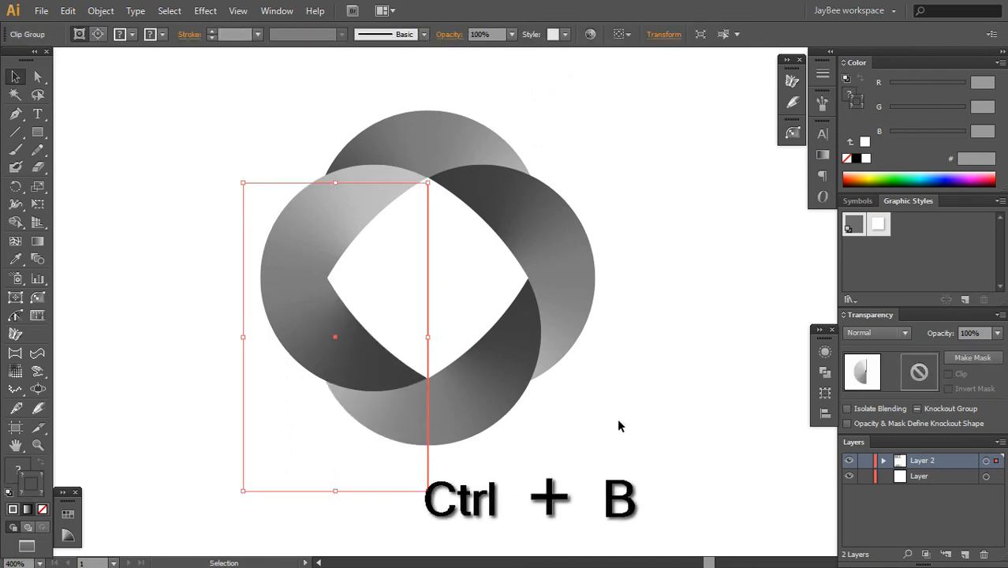
pyautogui.press('ctrl+x')
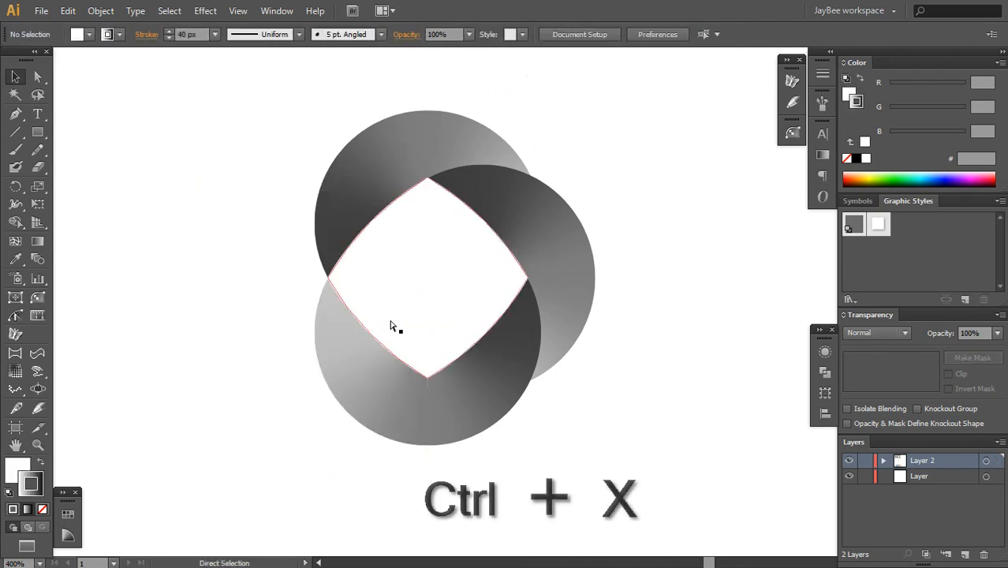
pyautogui.press('ctrl+x')
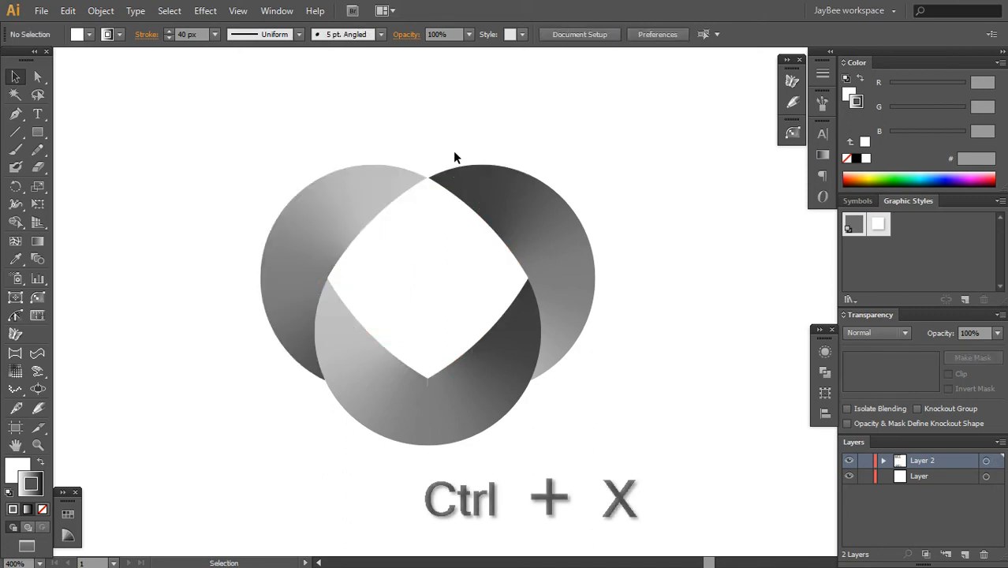
pyautogui.press('ctrl+b')
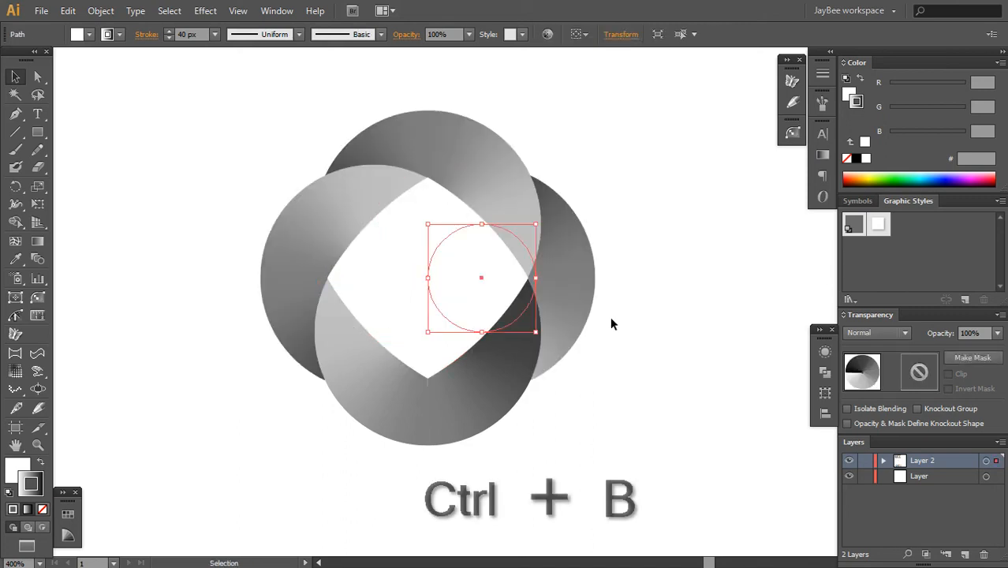
pyautogui.press('ctrl+b')
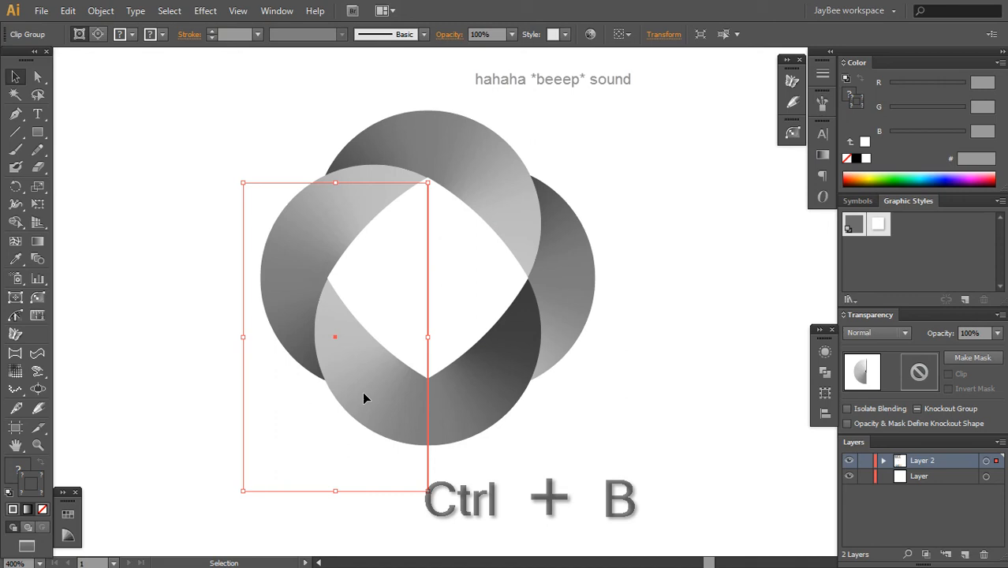
pyautogui.press('ctrl+b')
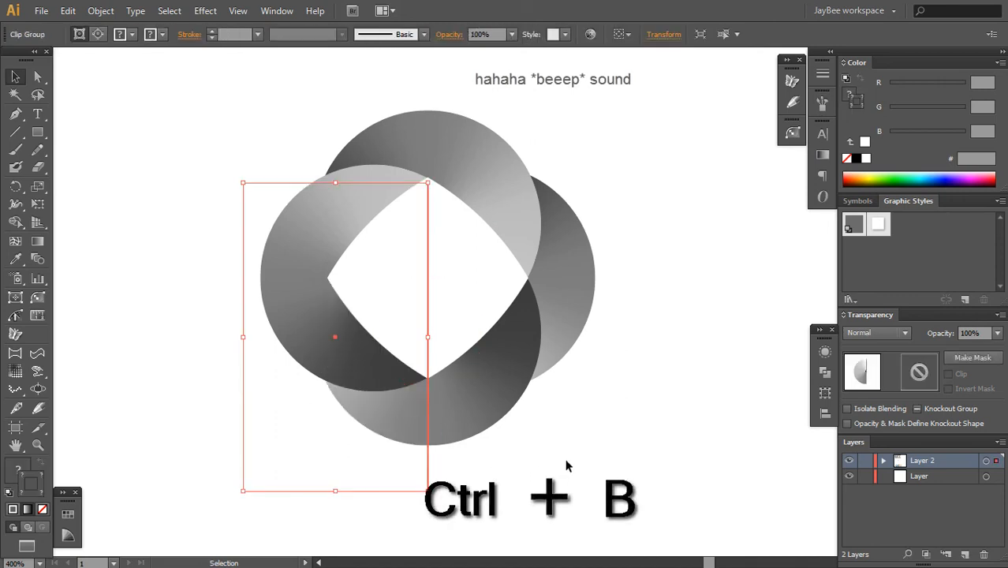
pyautogui.press('ctrl+b')
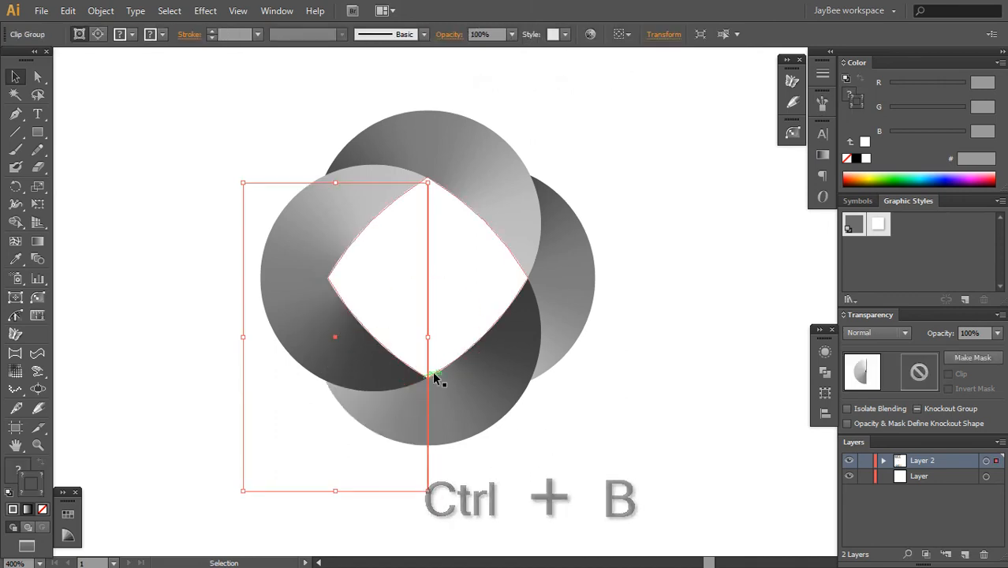
pyautogui.press('ctrl+b')
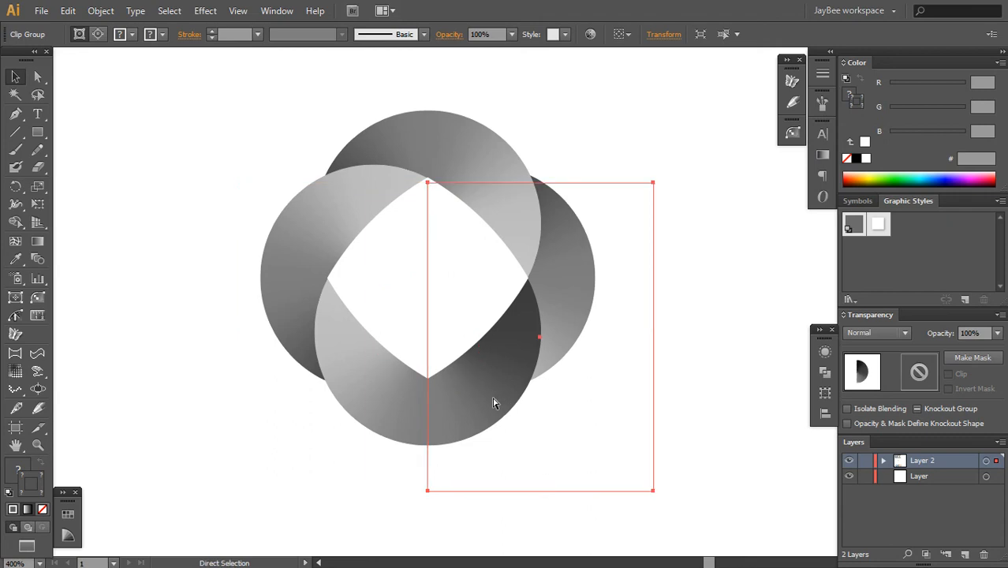
pyautogui.press('ctrl+b')
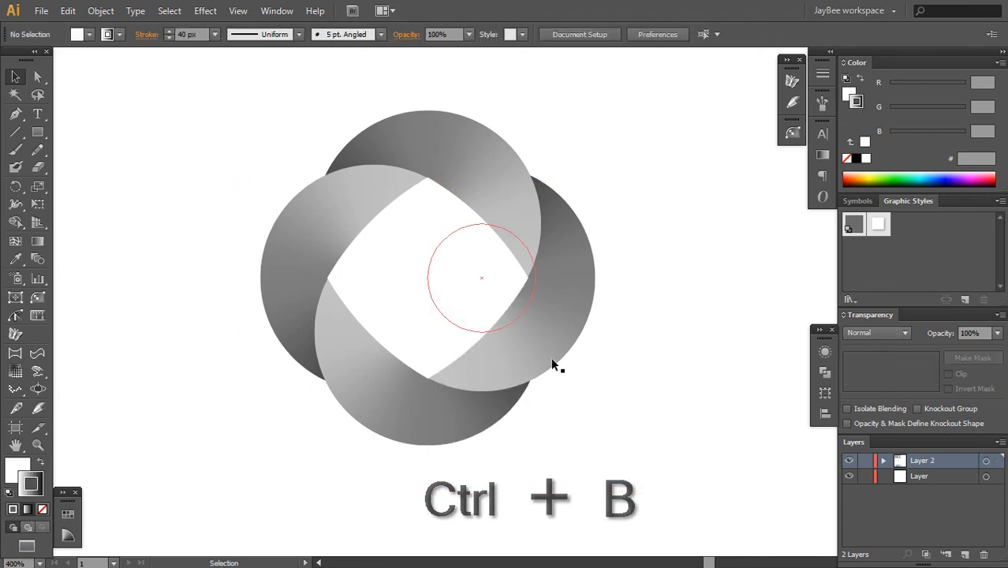
pyautogui.press('ctrl+b')
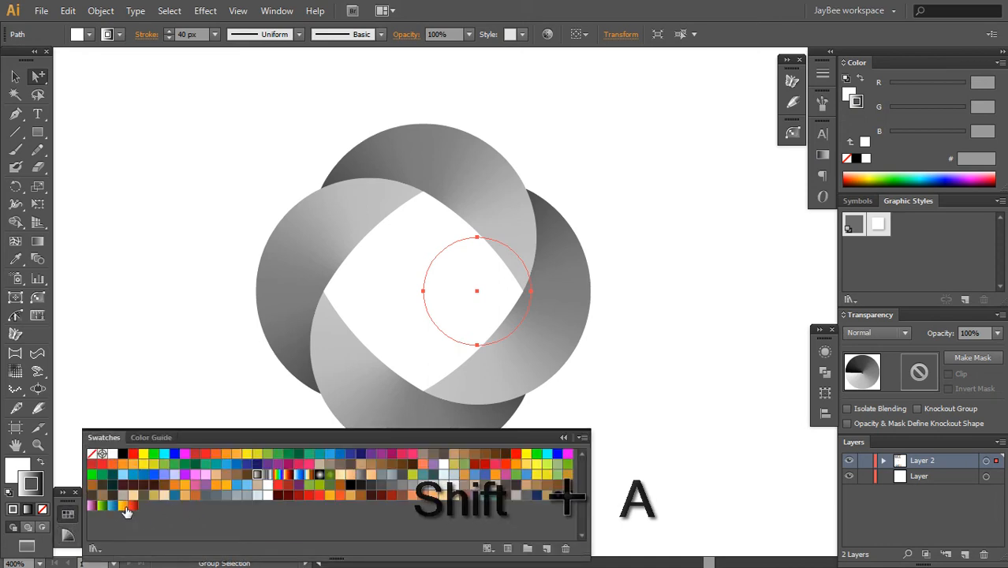
# Apply blue, orange, green and red gradient swatches to the arcs and enlarge the white centre.
pyautogui.click(110, 506)
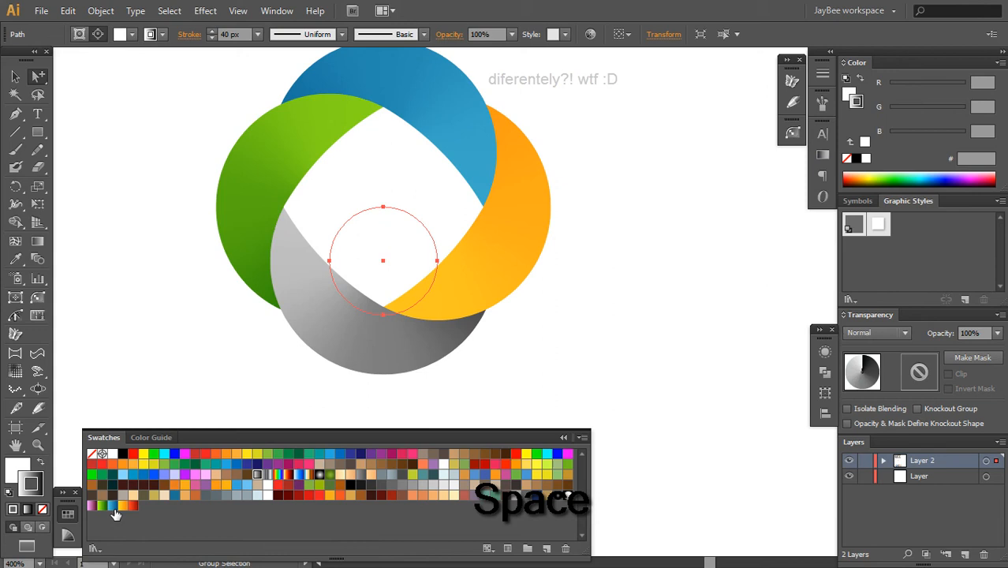
pyautogui.click(133, 506)
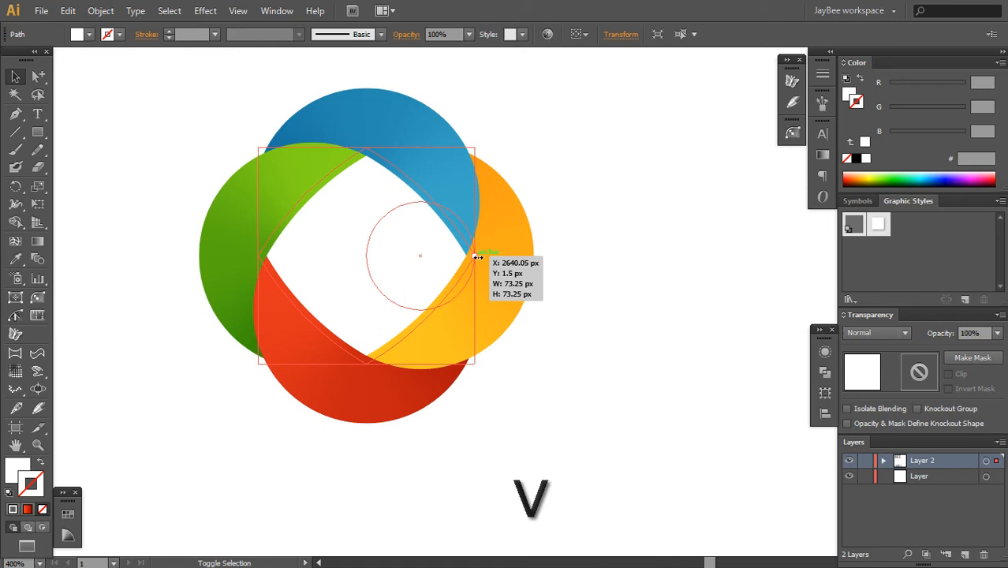
pyautogui.moveTo(479, 259); pyautogui.dragTo(460, 237)
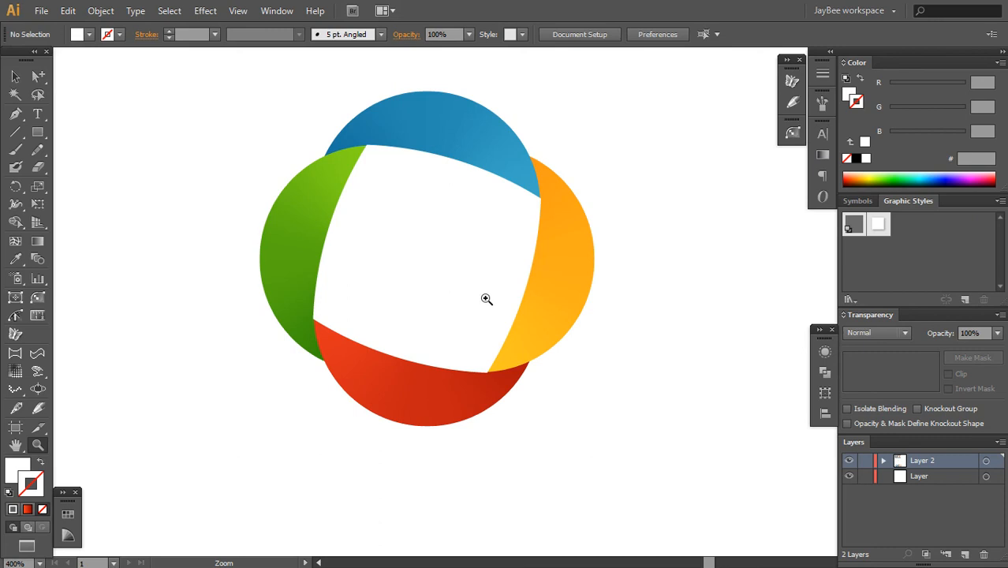
pyautogui.click(487, 299)
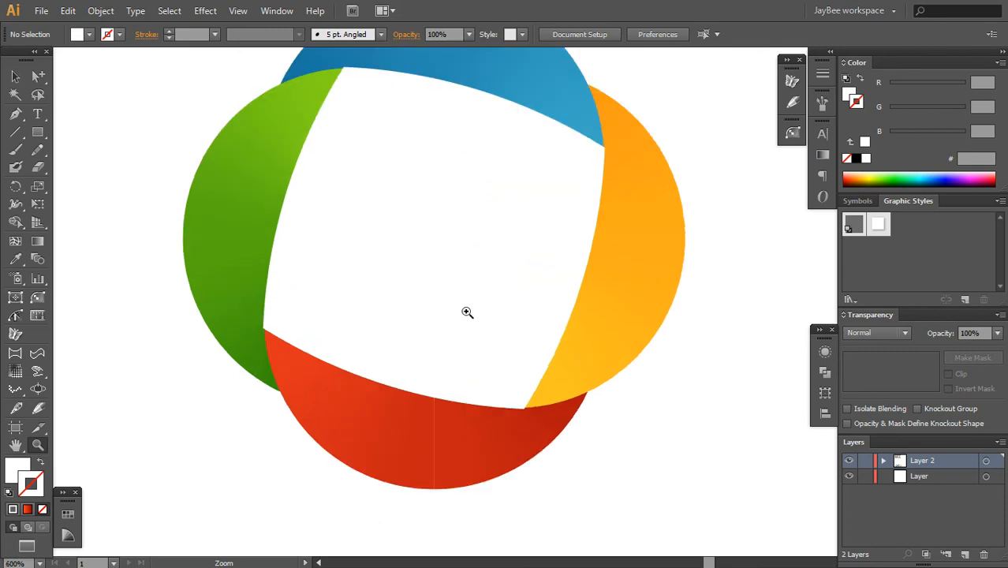
pyautogui.click(467, 313)
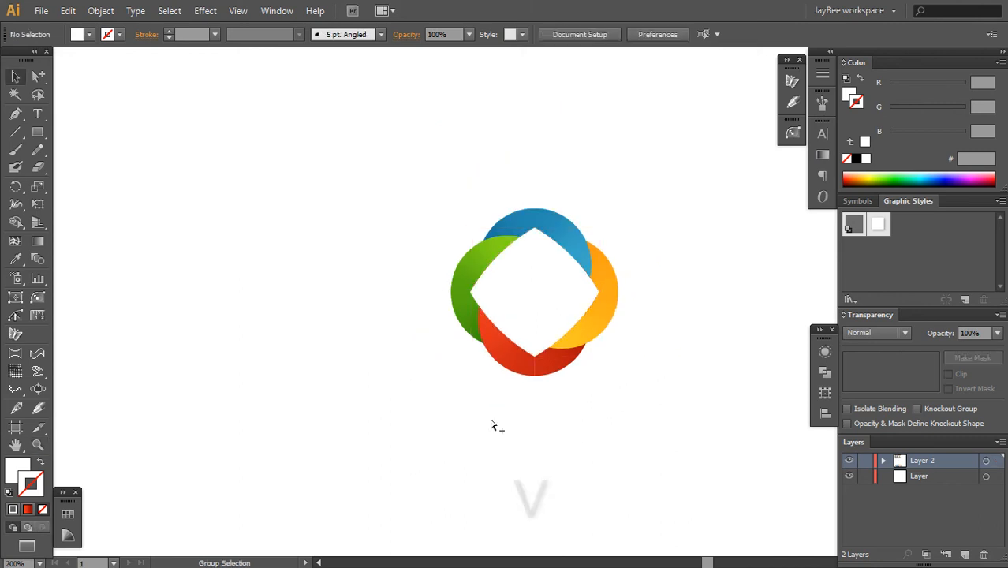
pyautogui.press('space')
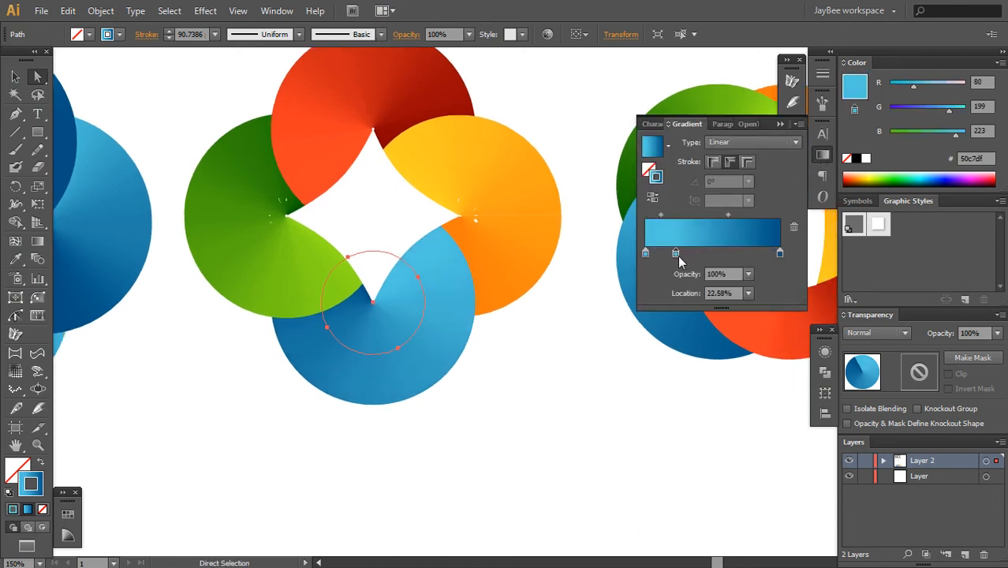
# Finish the blue arc's light-to-dark blue gradient and switch to the Zoom tool.
pyautogui.press('z')
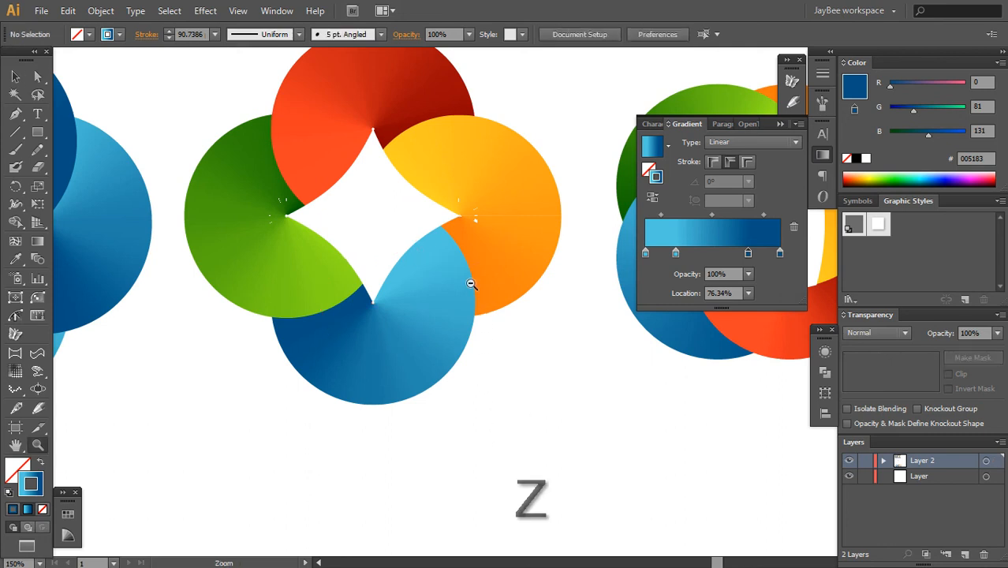